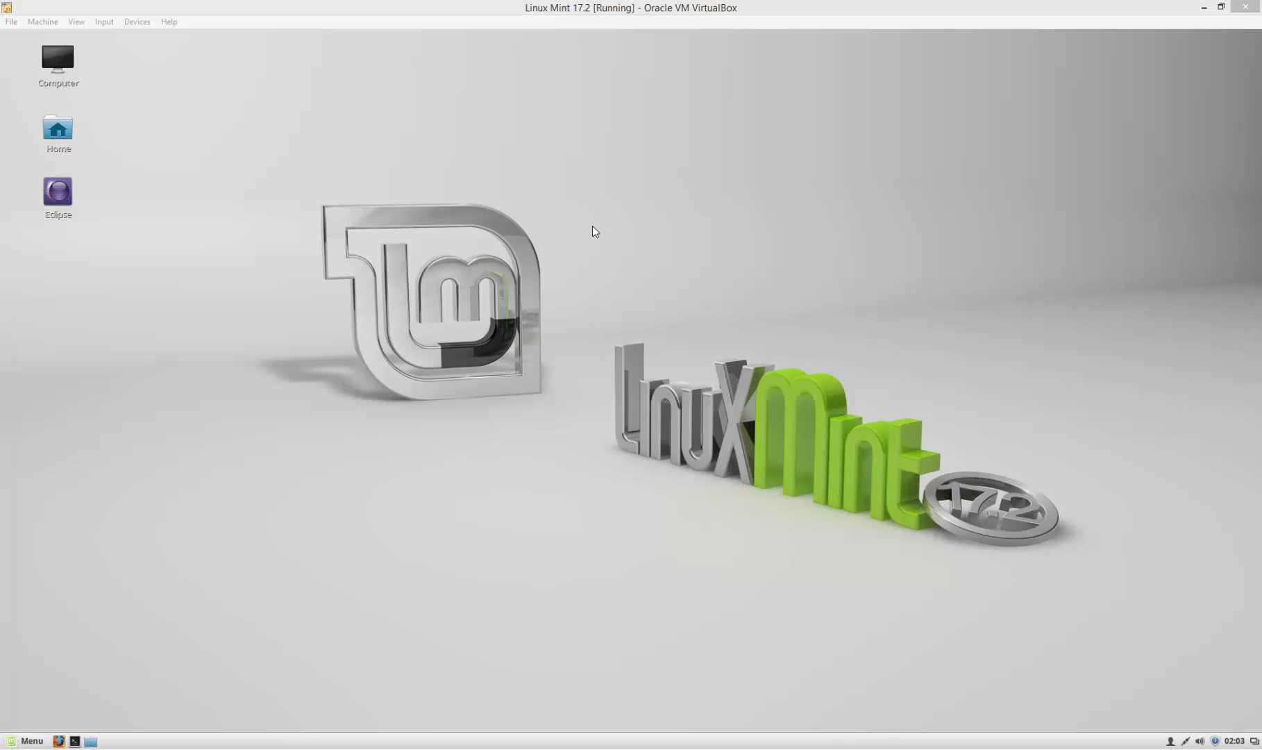
pyautogui.moveTo(474, 293)
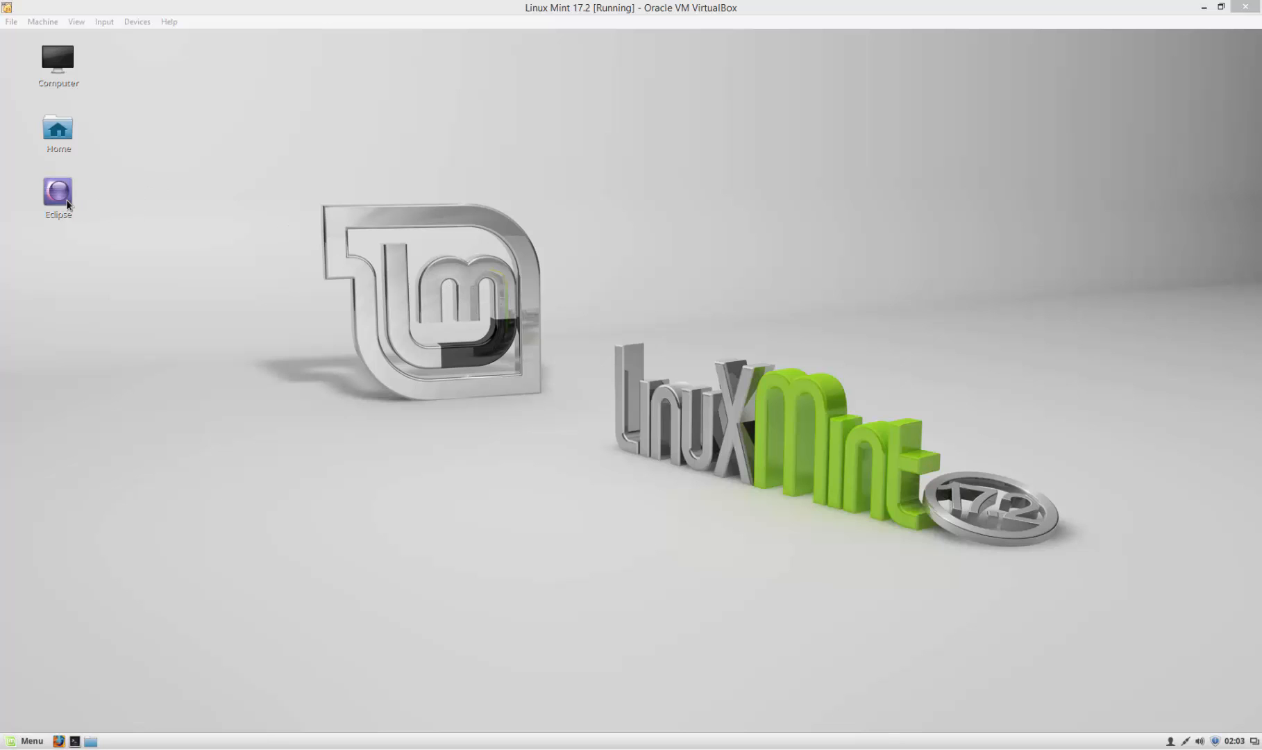
# - Launch Eclipse from the desktop icon into an empty workspace
pyautogui.doubleClick(57, 185)
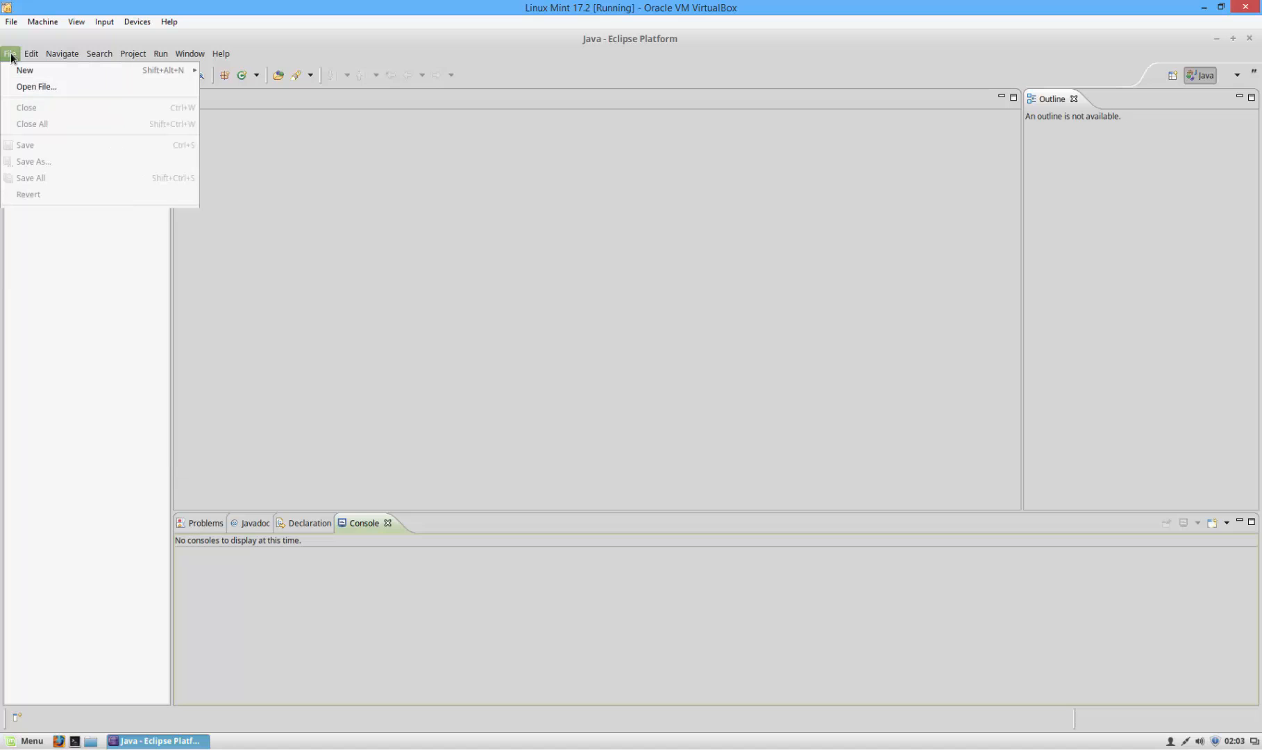
pyautogui.moveTo(25, 70)
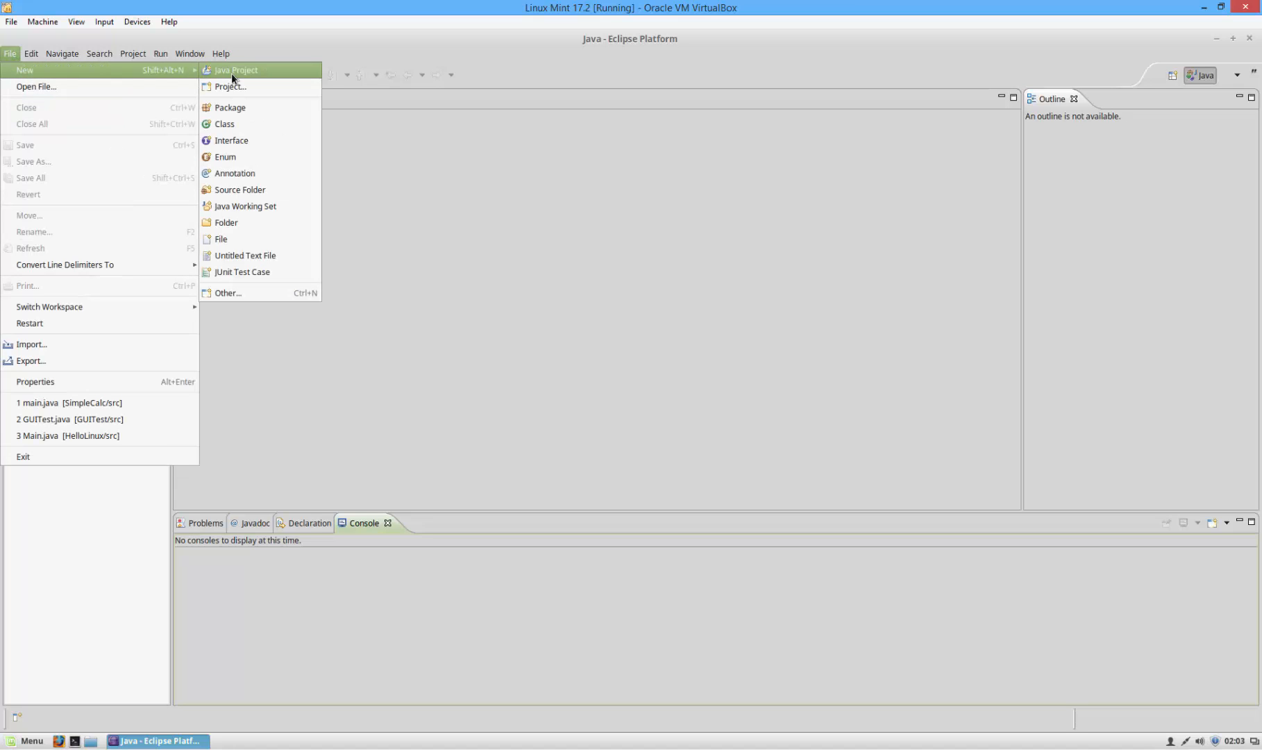
# - Create a new Java project named SimpleCalc and finish the wizard
pyautogui.click(234, 69)
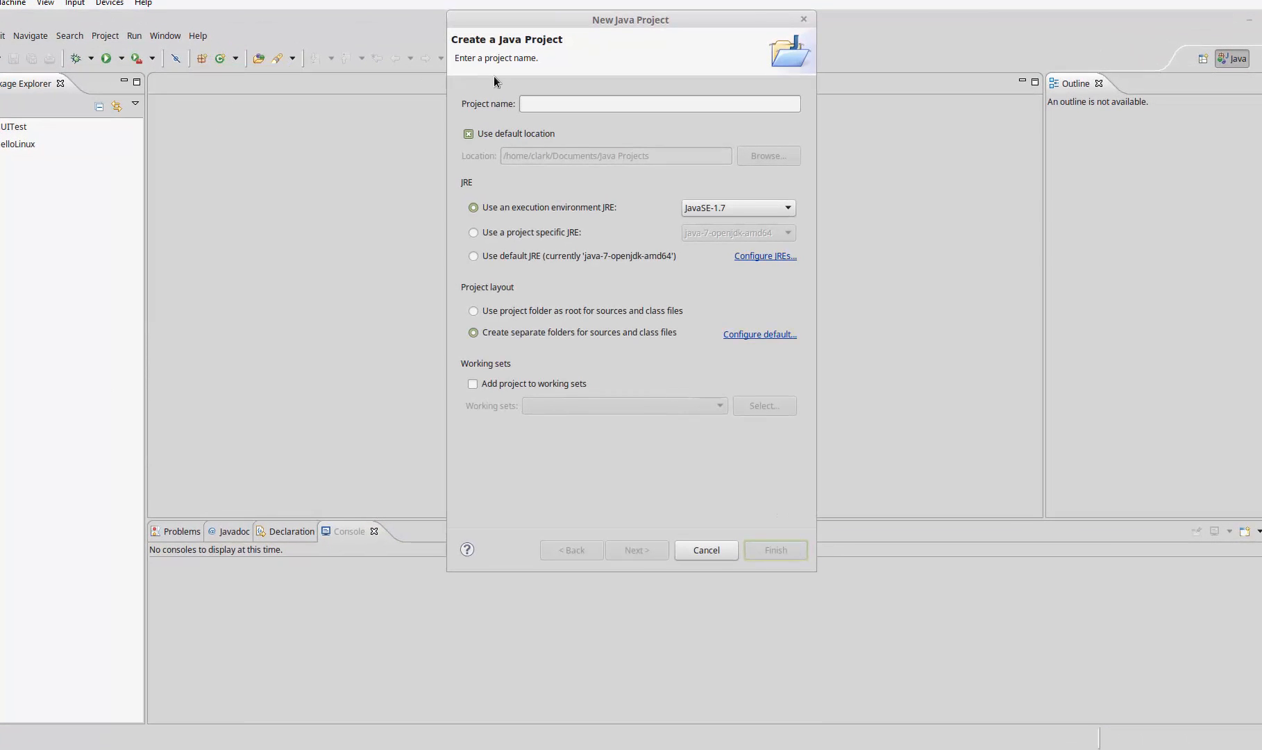
pyautogui.write('SImple')
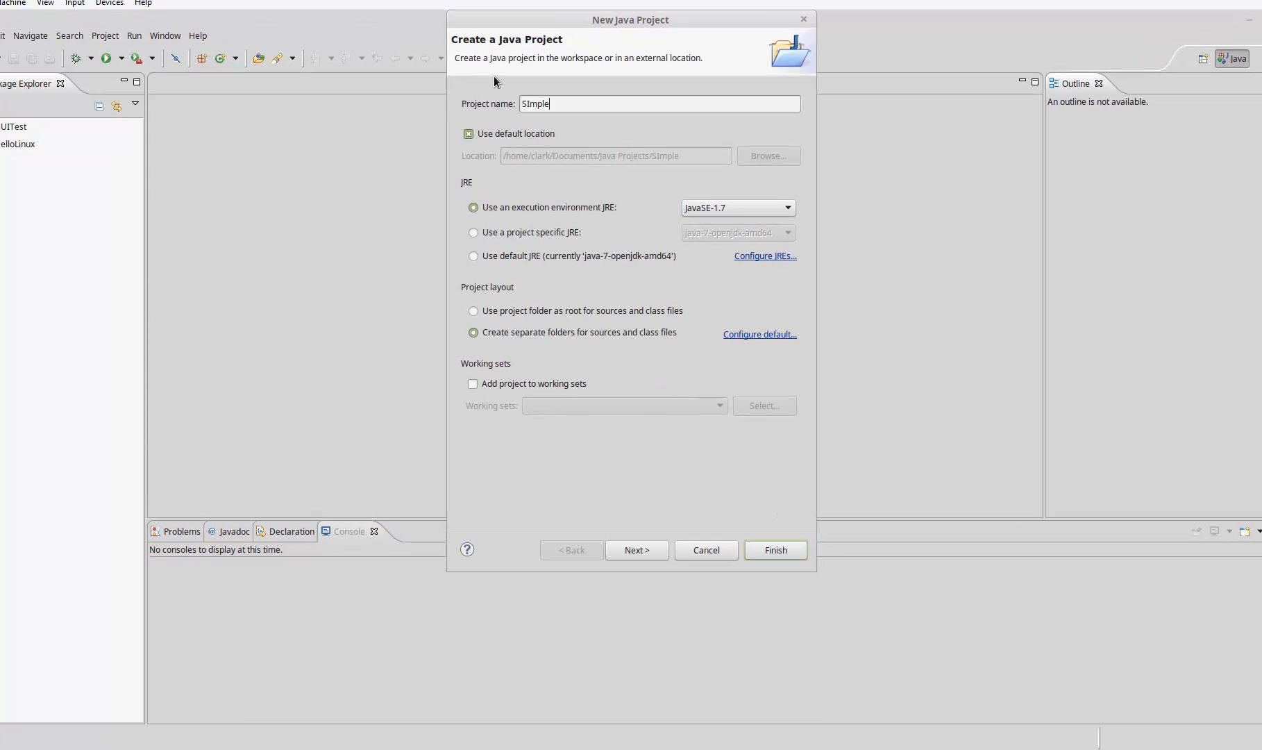
pyautogui.write('Calc')
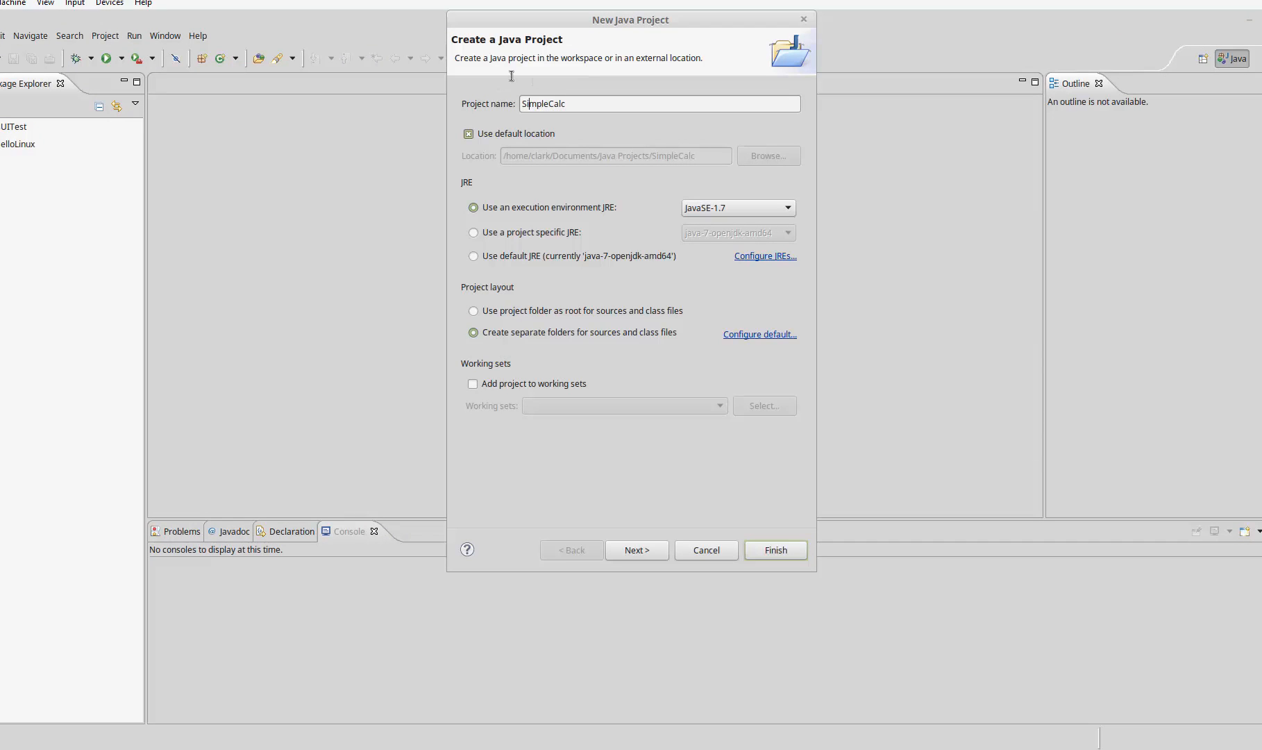
pyautogui.click(775, 550)
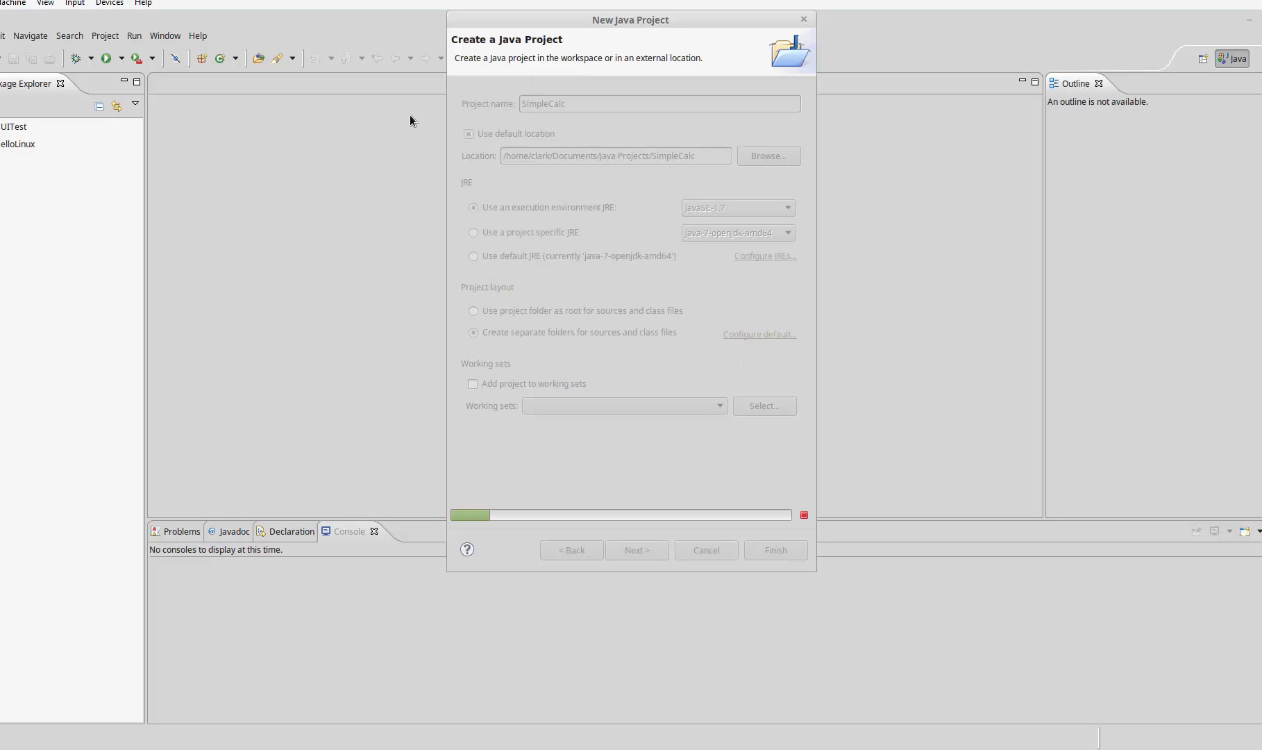
pyautogui.click(774, 550)
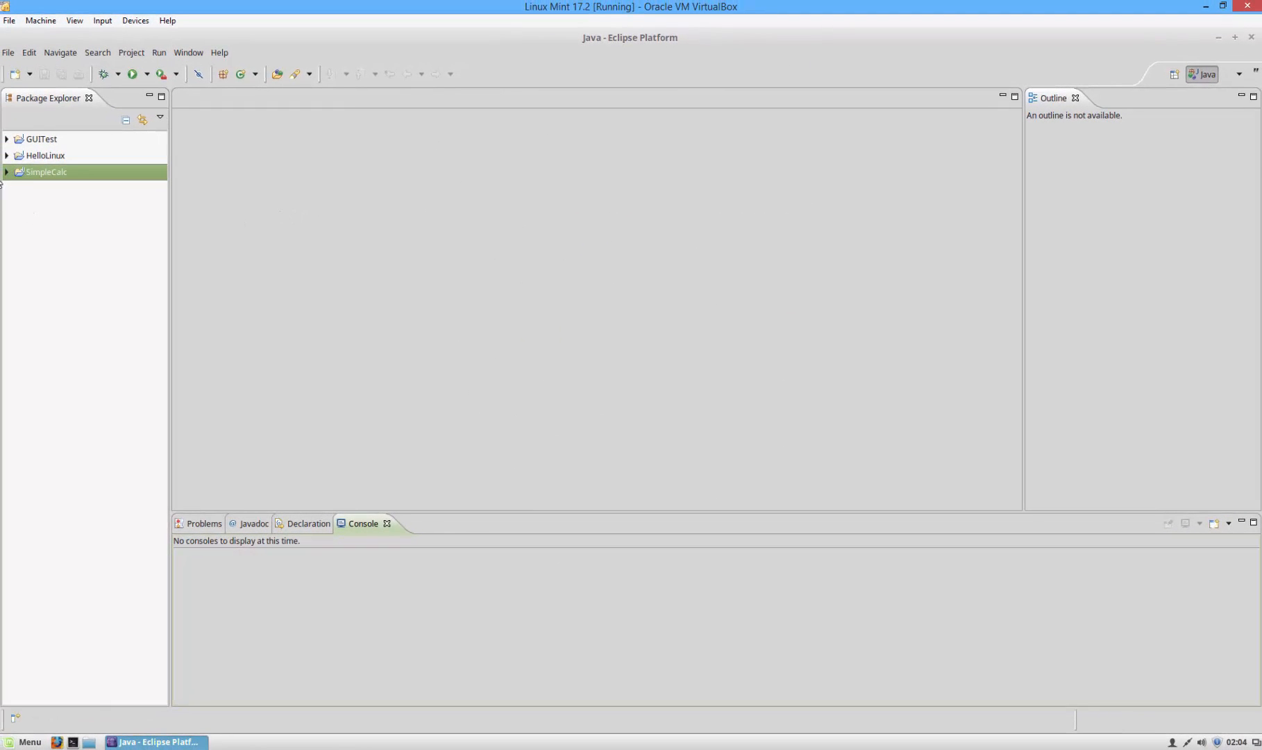
# - Create a public class named main with a main method stub in SimpleCalc's src folder
pyautogui.click(7, 172)
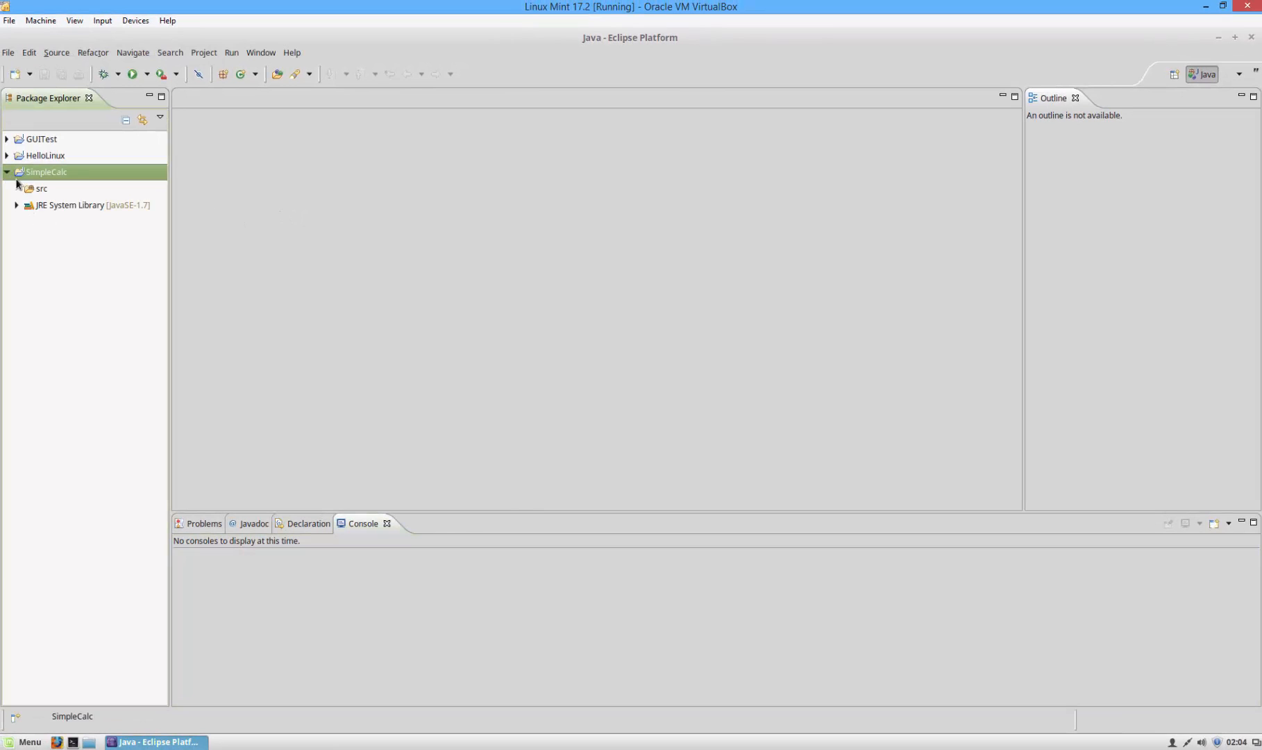
pyautogui.rightClick(40, 189)
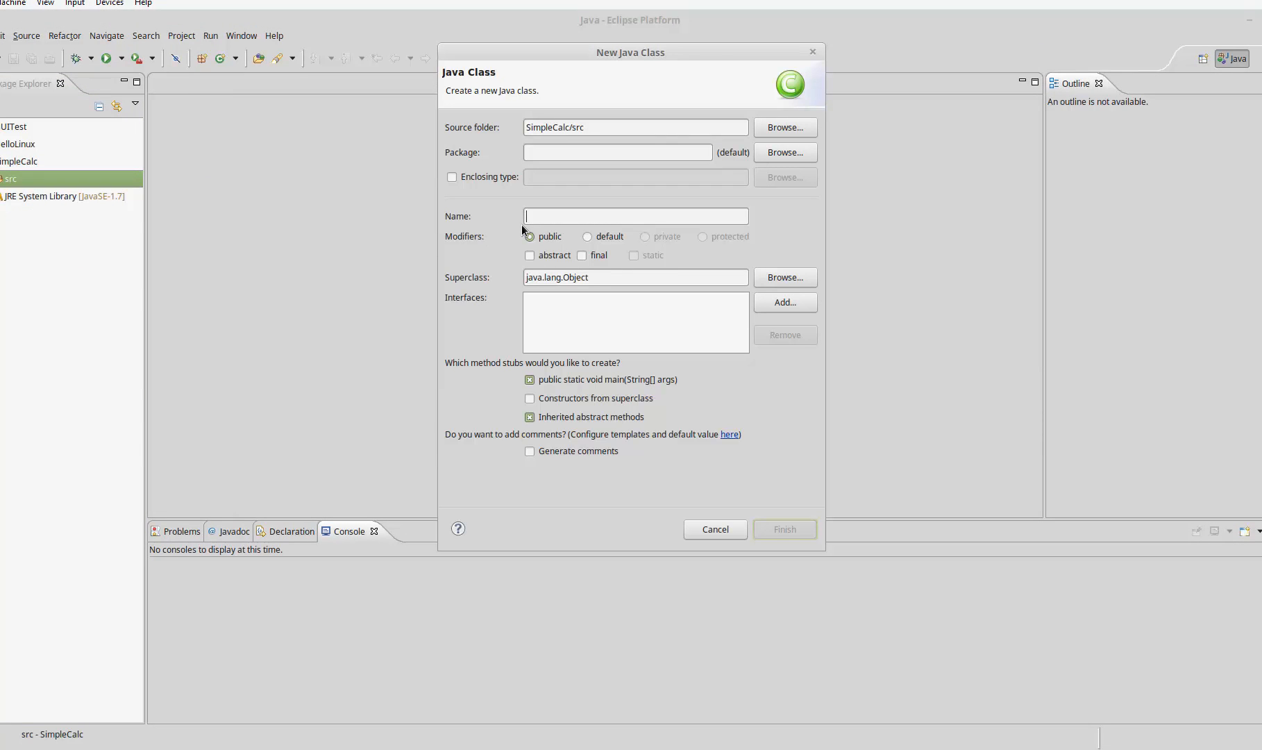
pyautogui.write('main')
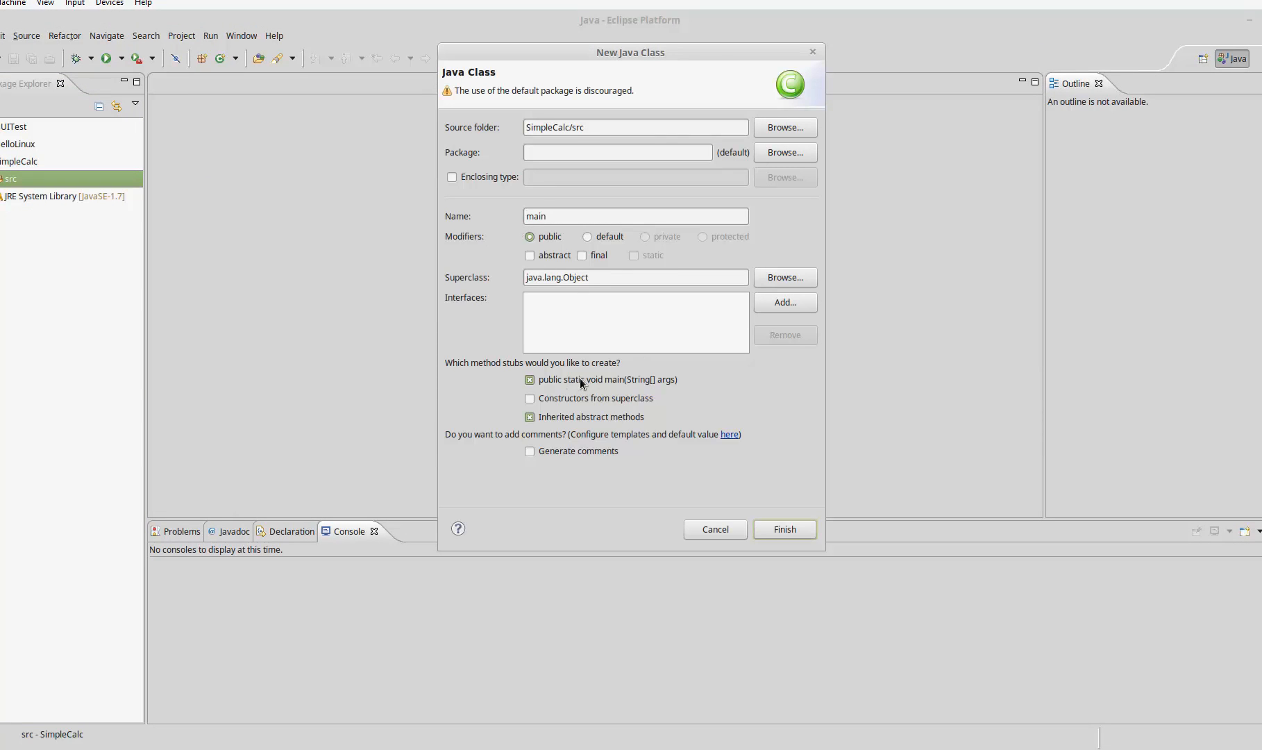
pyautogui.click(635, 216)
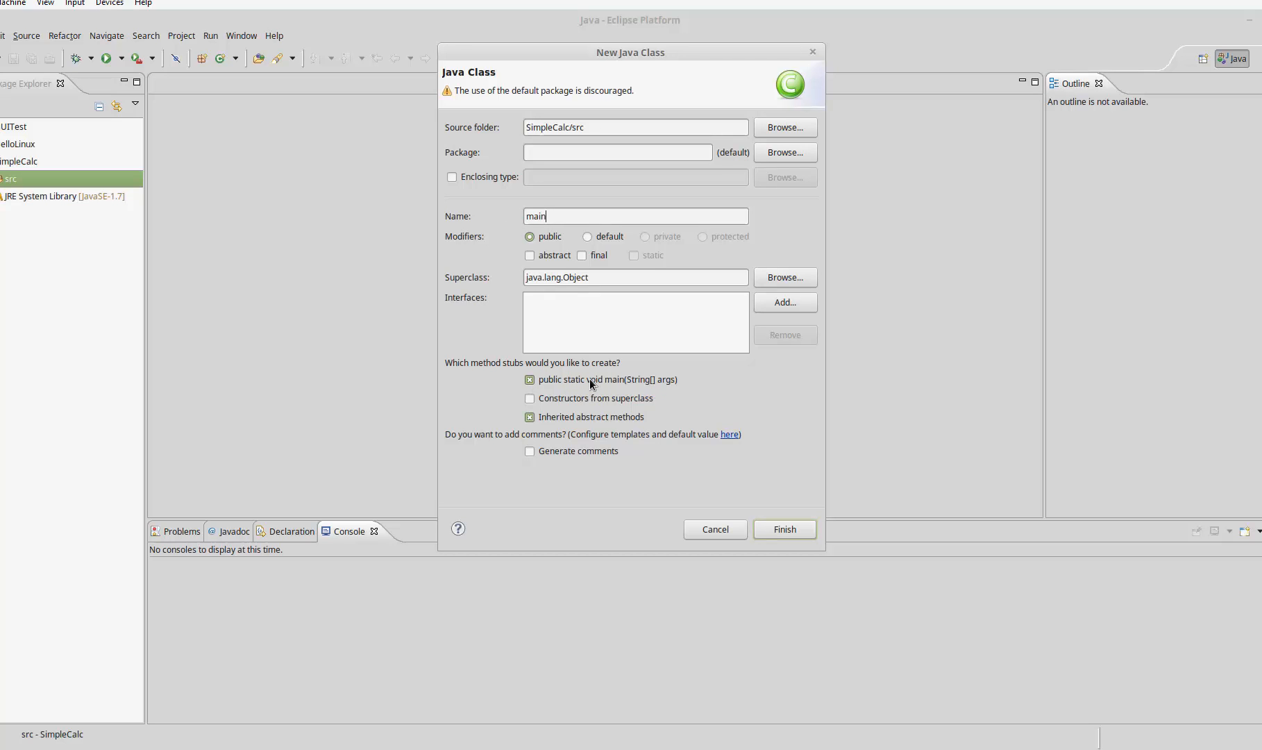
pyautogui.click(783, 529)
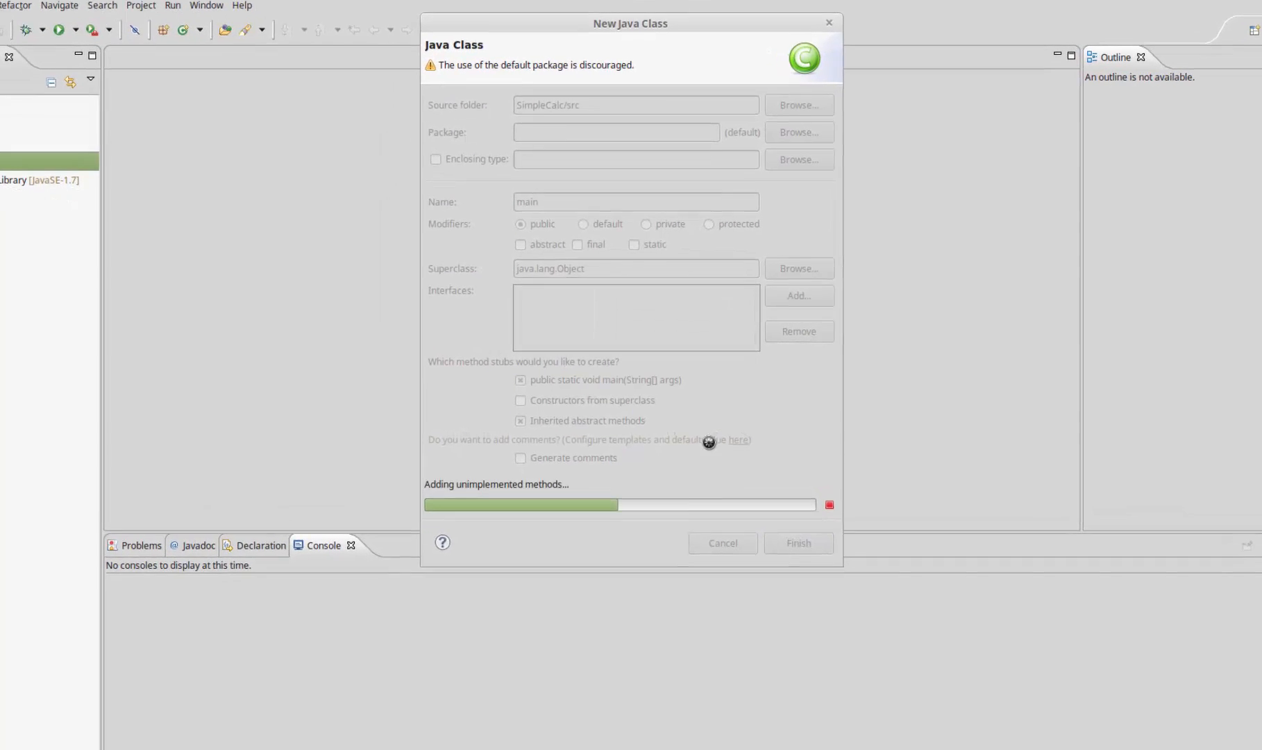
pyautogui.click(797, 541)
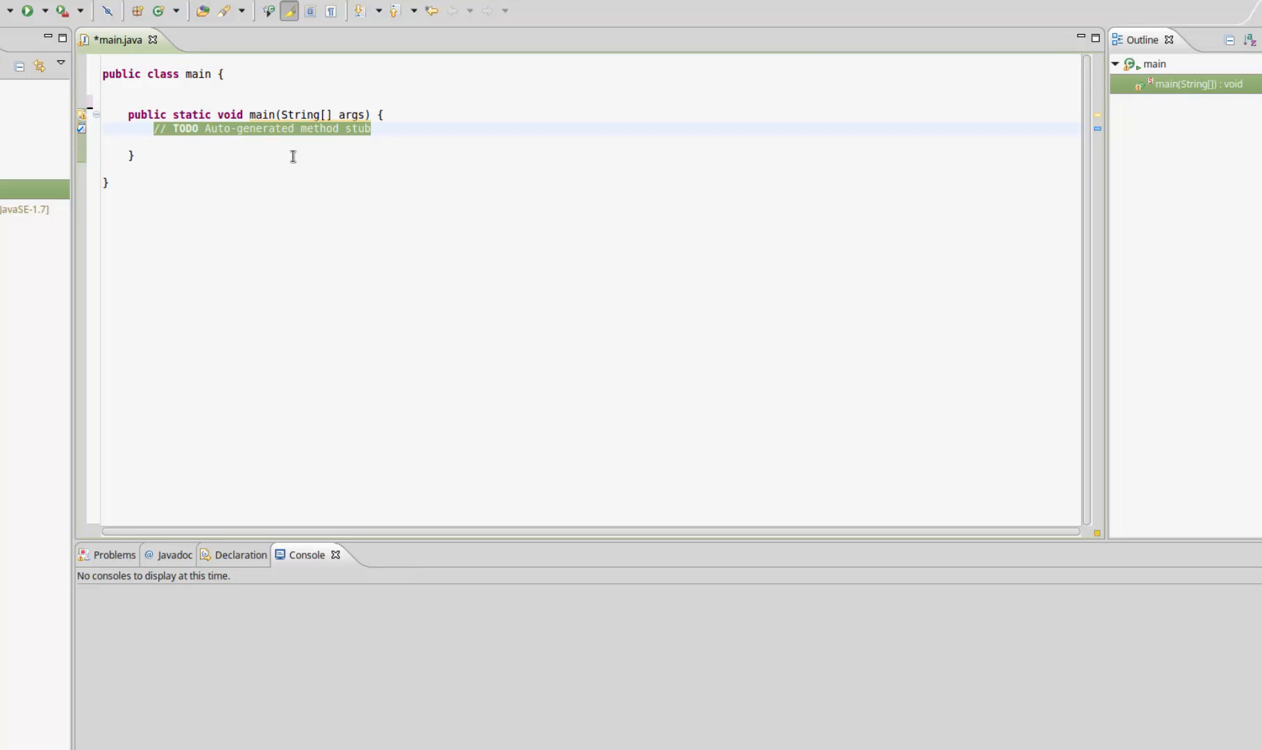
# - Delete the TODO comment and add import java.util.Scanner; at the top of main.java
pyautogui.press('Delete')
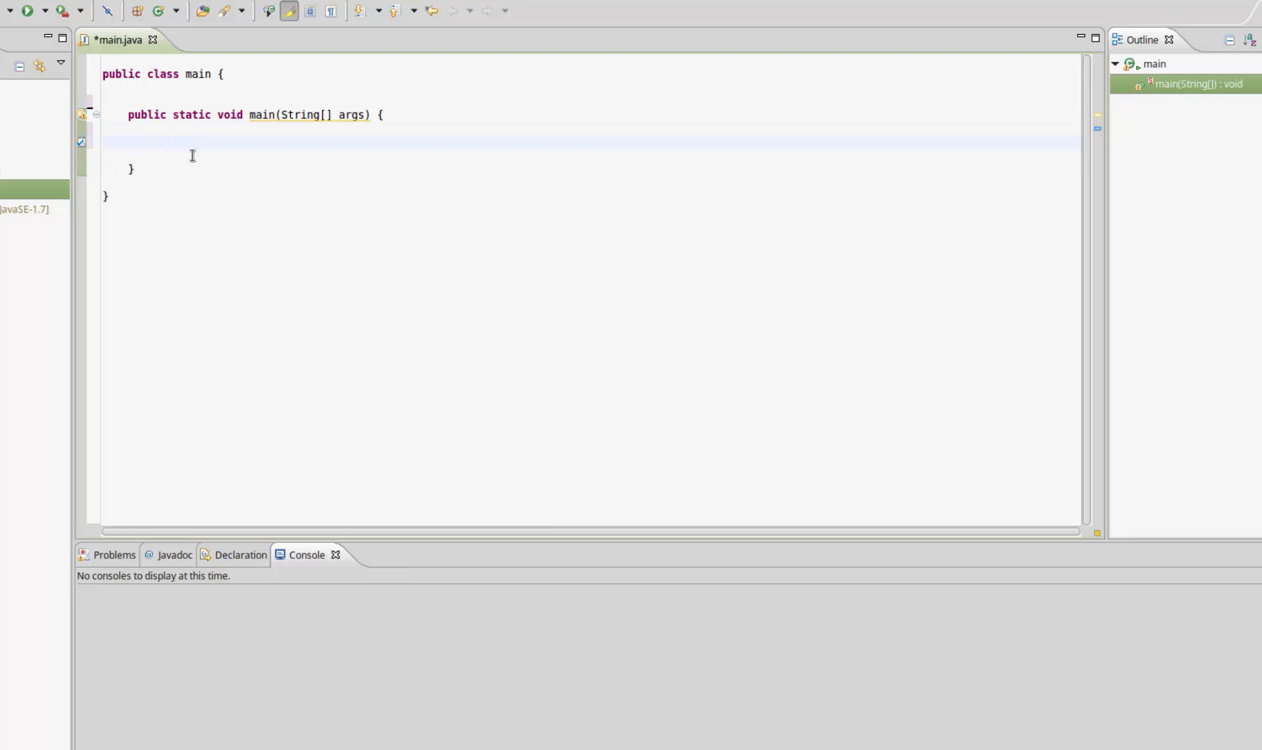
pyautogui.click(154, 142)
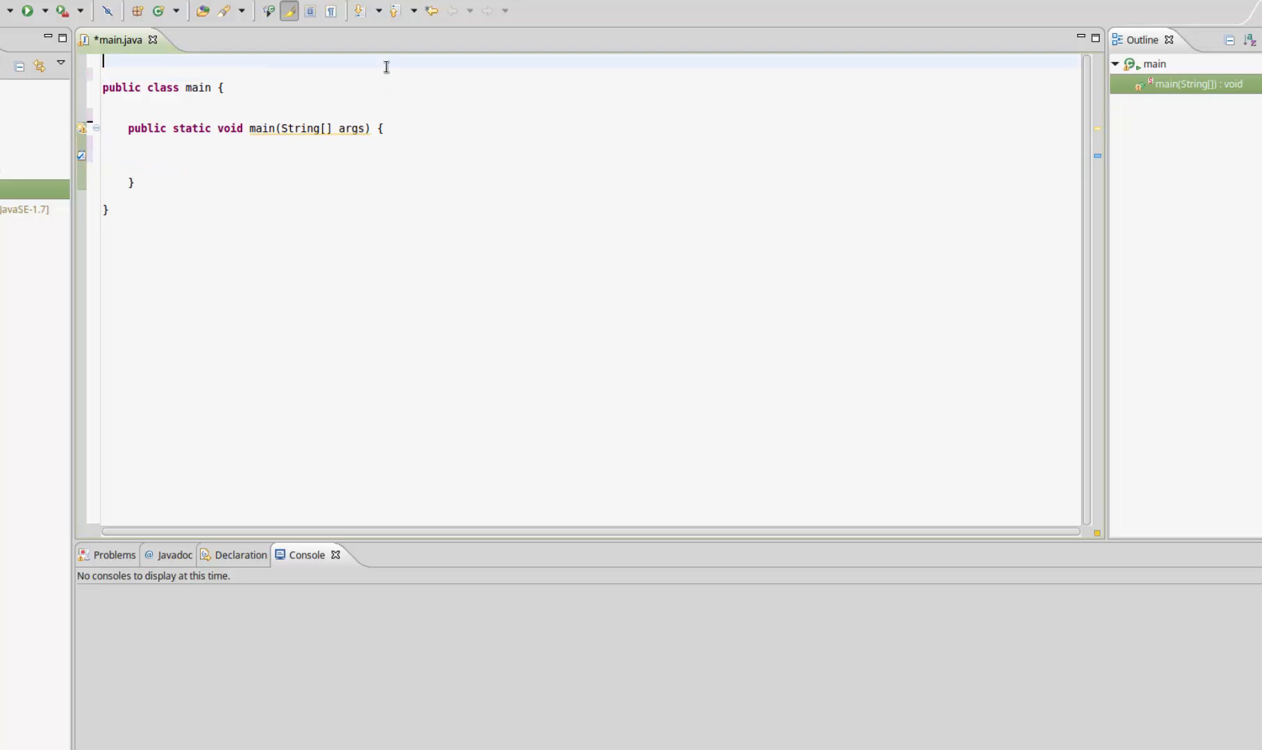
pyautogui.write('im')
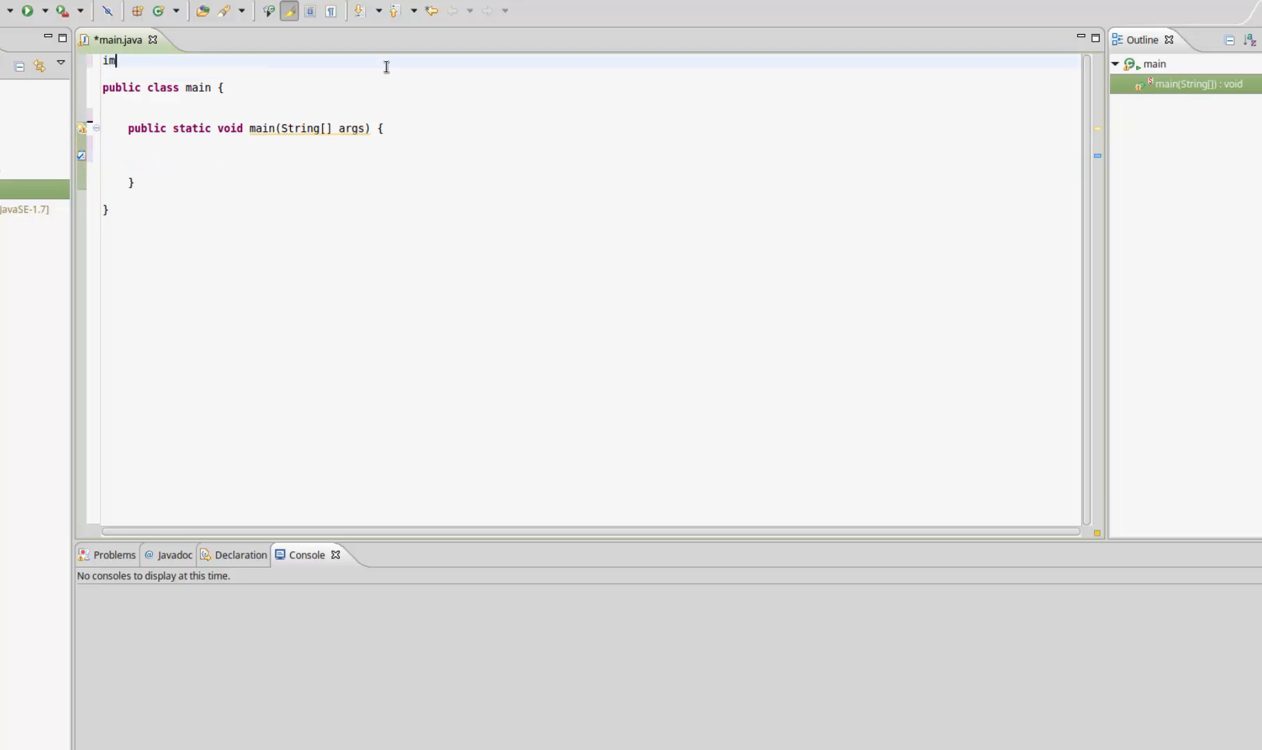
pyautogui.write('port')
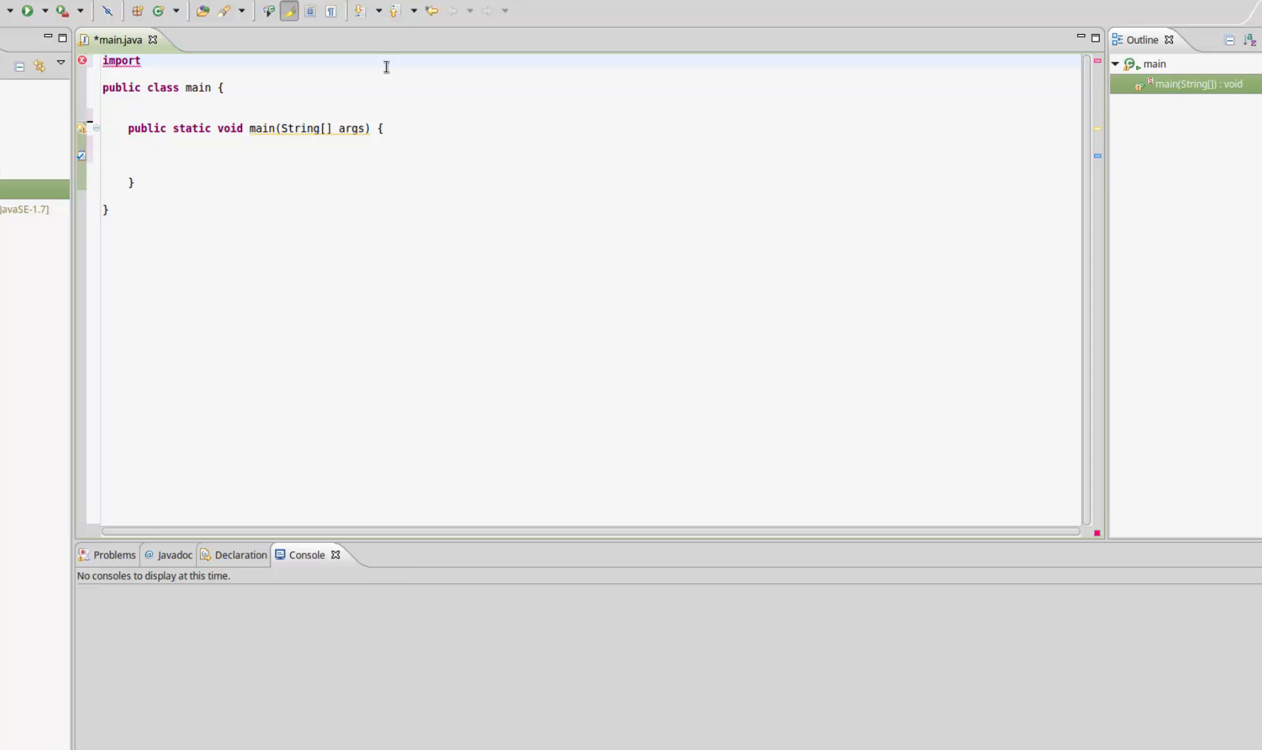
pyautogui.write('java.util.Scanner;')
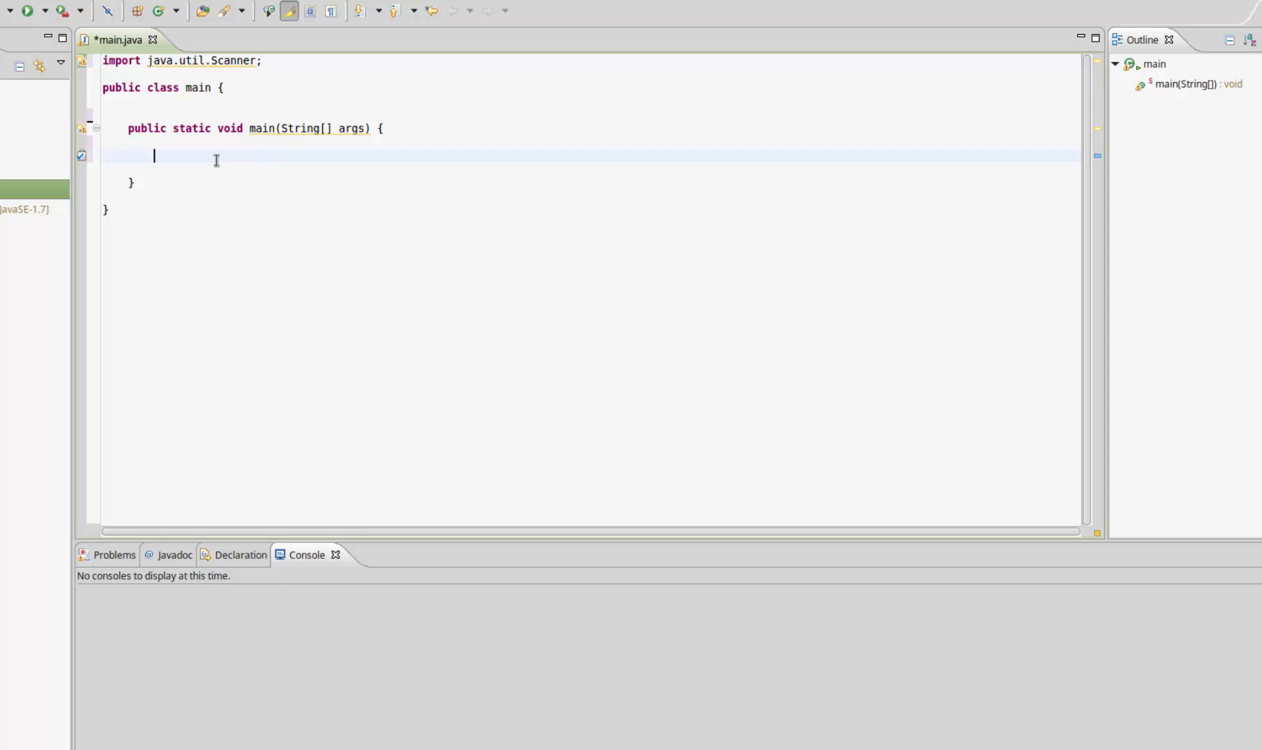
# - Write Scanner in = new Scanner(System.in); as the first line of main
pyautogui.click(1192, 83)
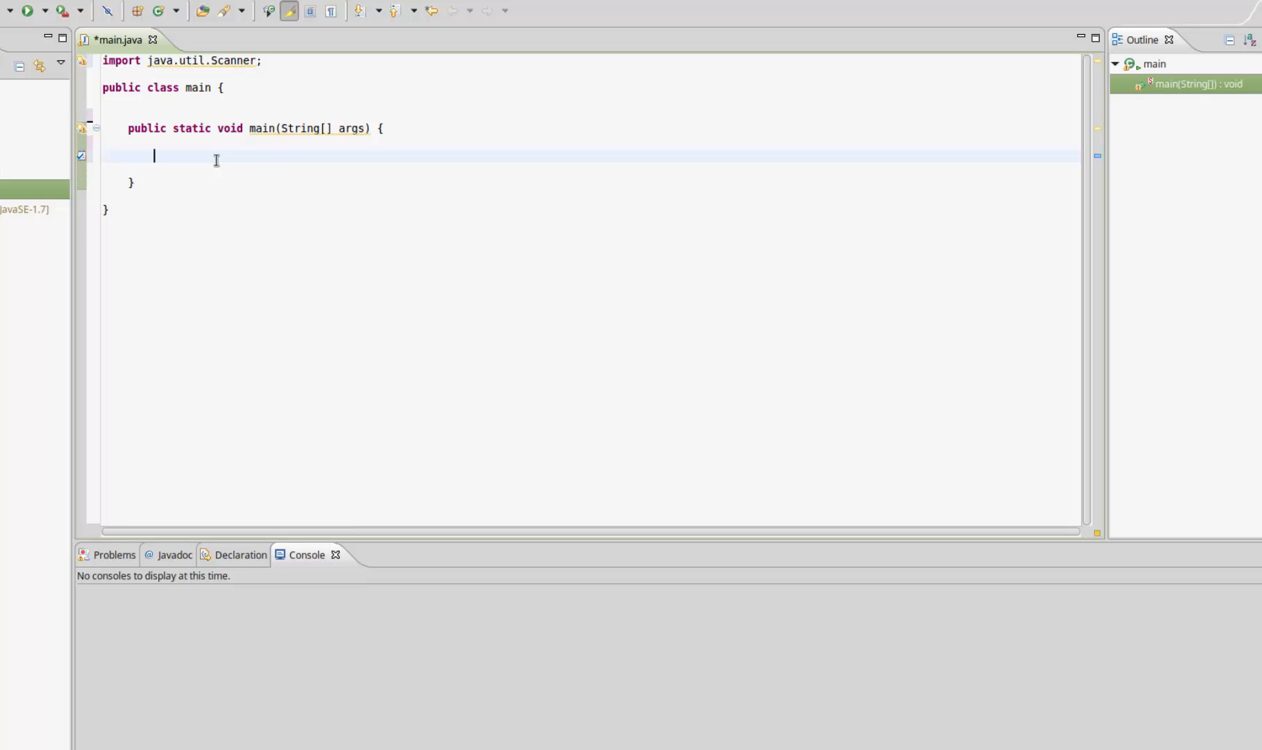
pyautogui.write('Scanner')
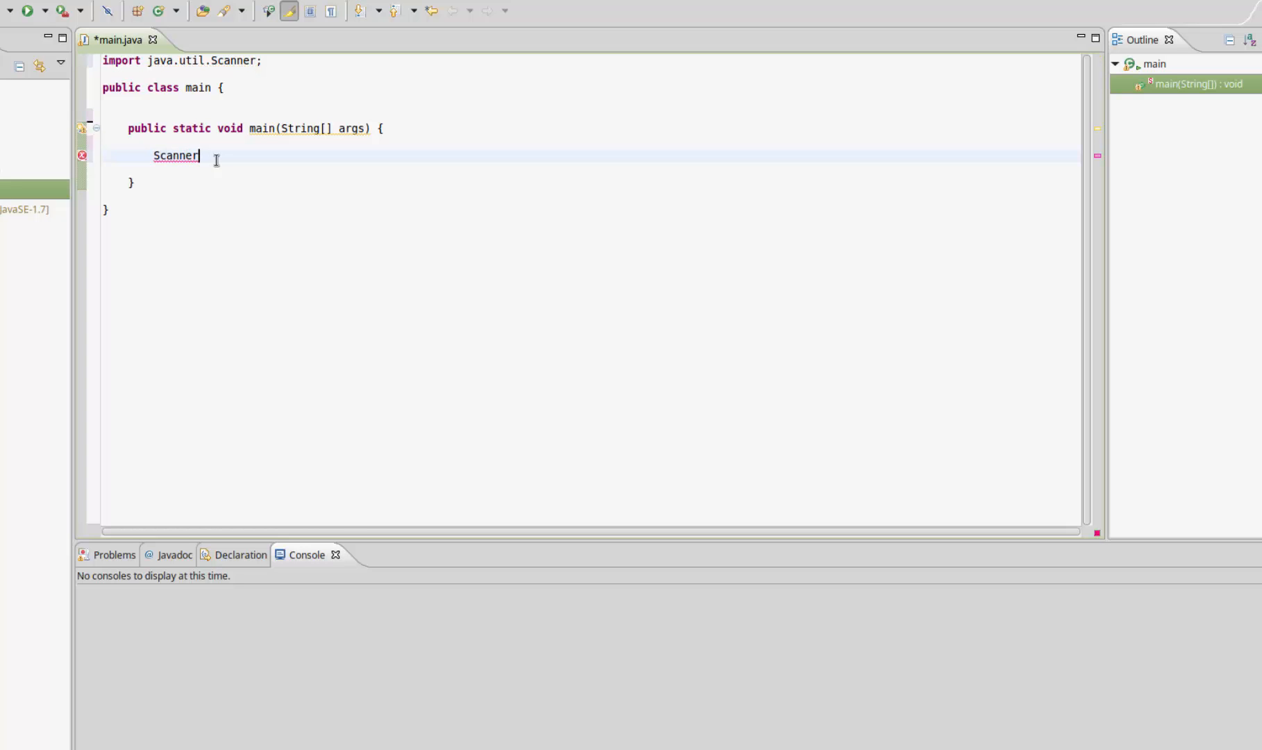
pyautogui.write('in')
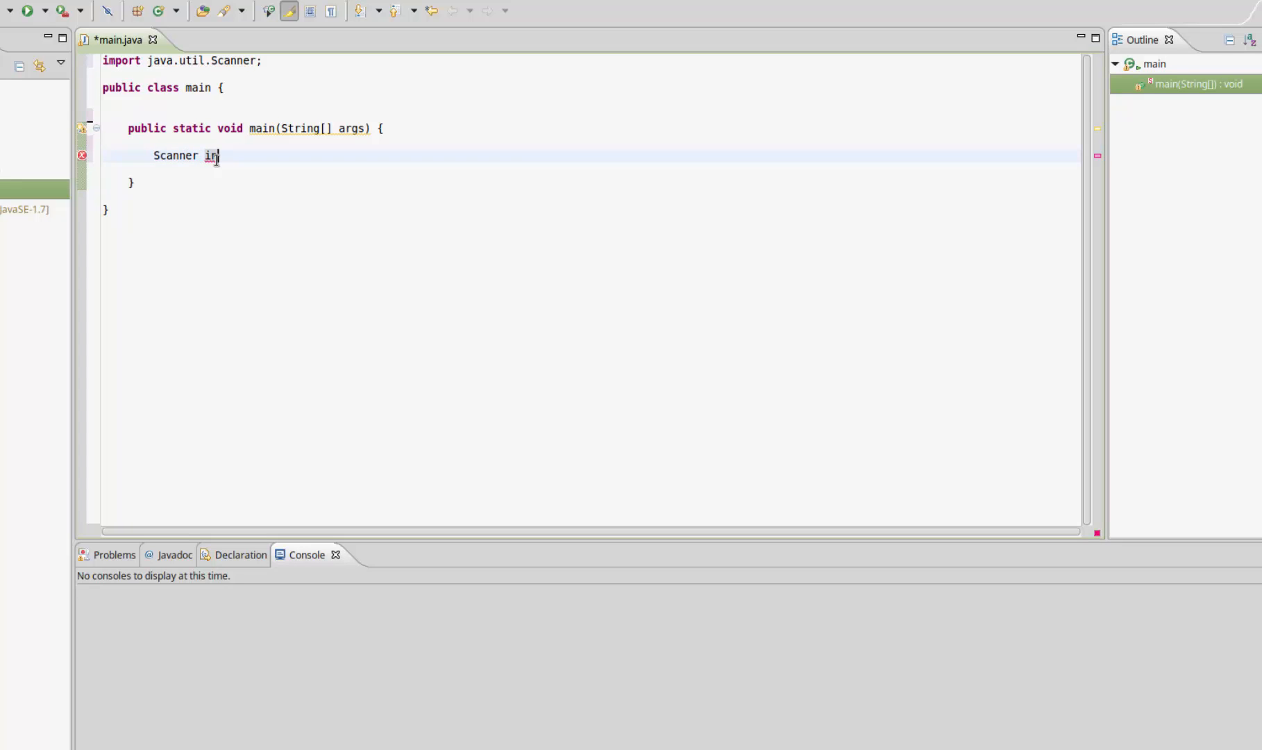
pyautogui.write('= n')
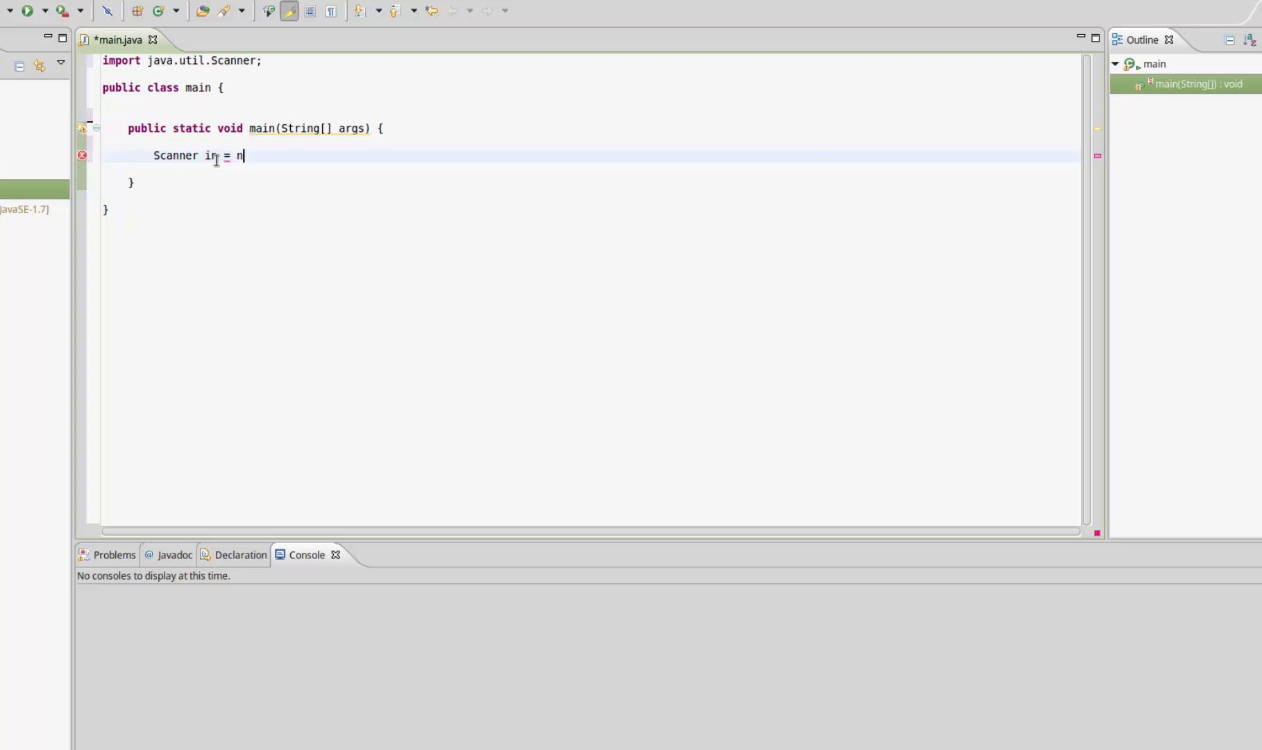
pyautogui.write('ew Scanner();')
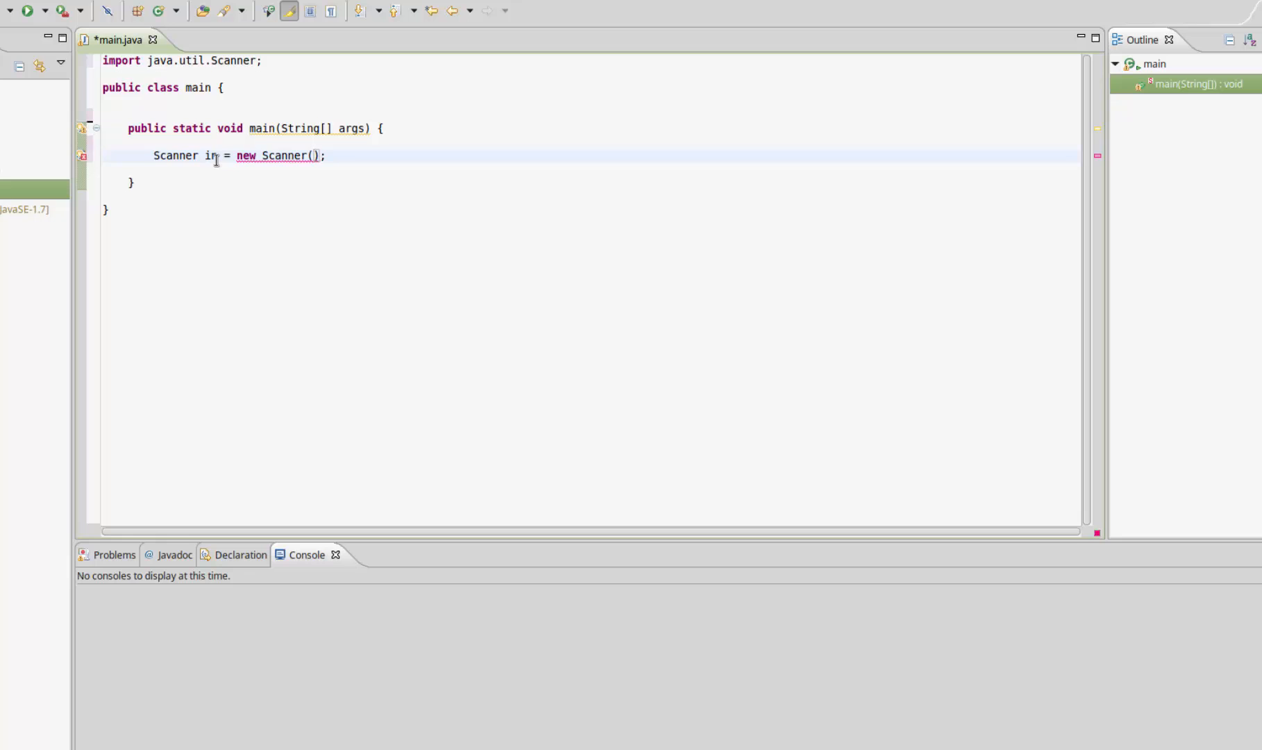
pyautogui.write('System')
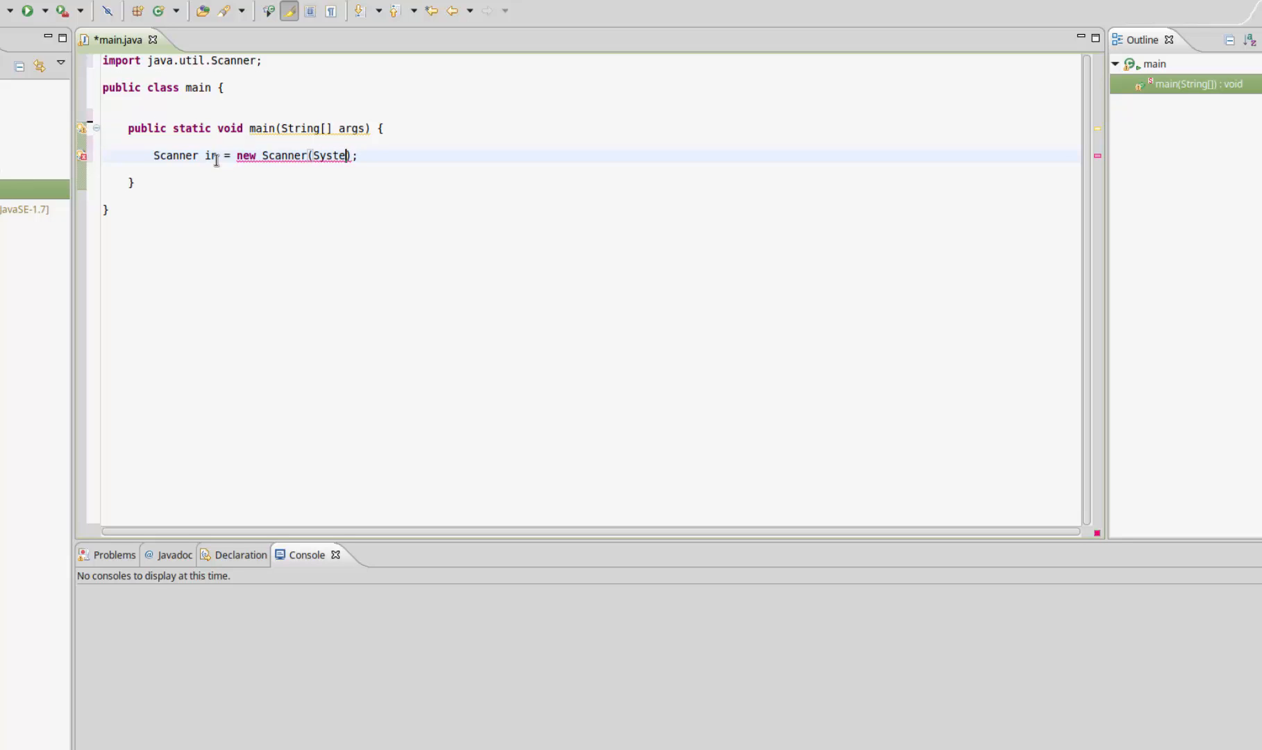
pyautogui.write('m.in')
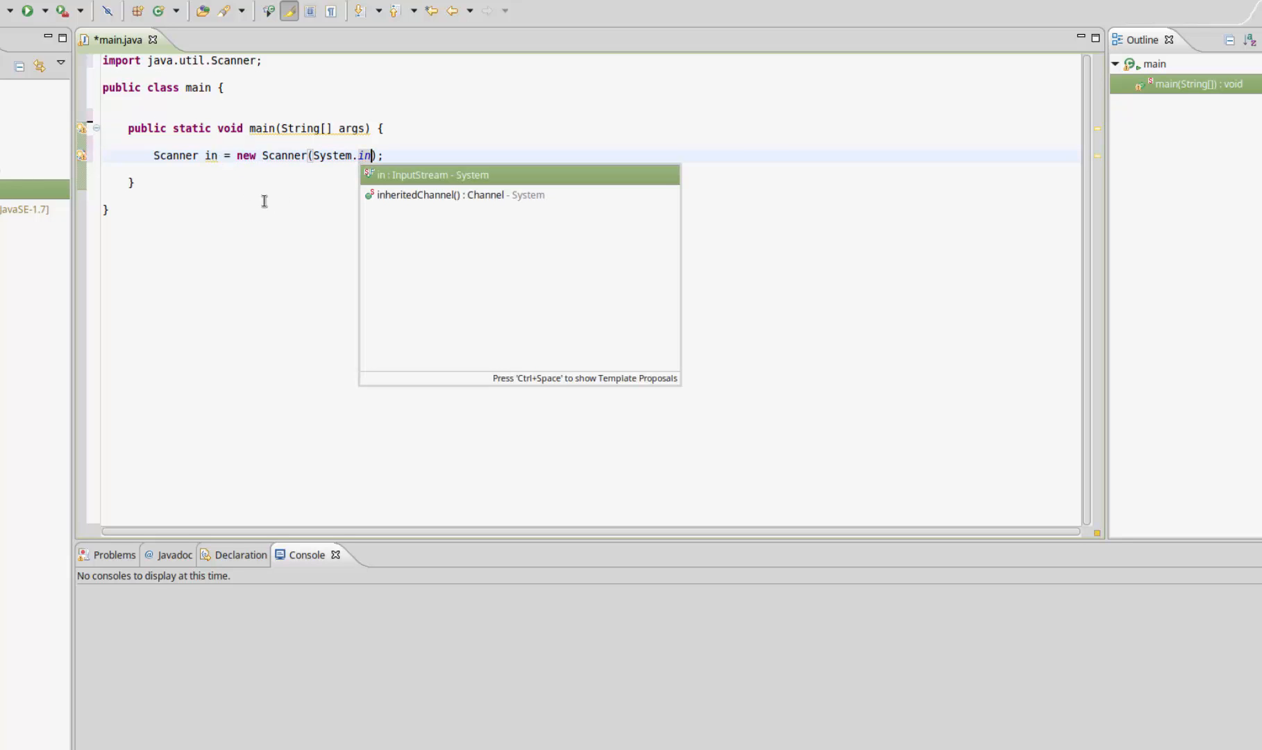
pyautogui.press('Escape')
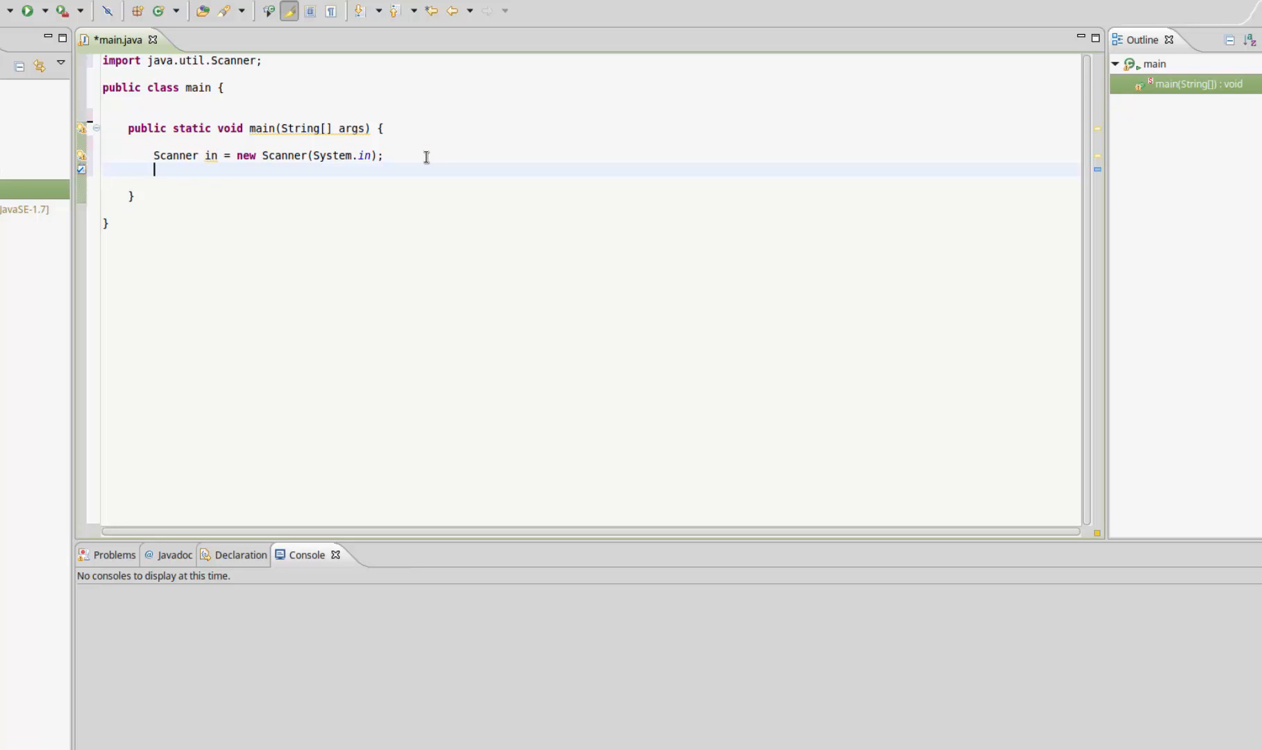
pyautogui.moveTo(417, 156)
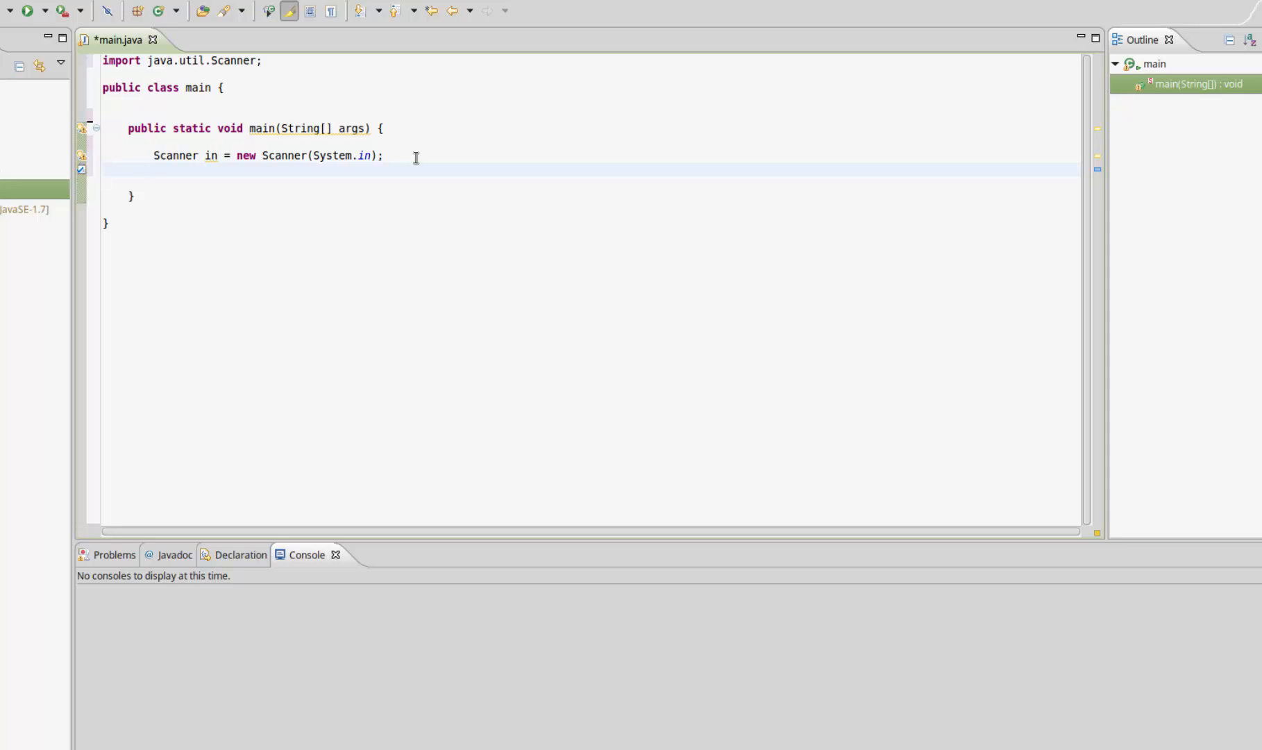
# - Declare int variables num1, num2 and answer
pyautogui.write('int')
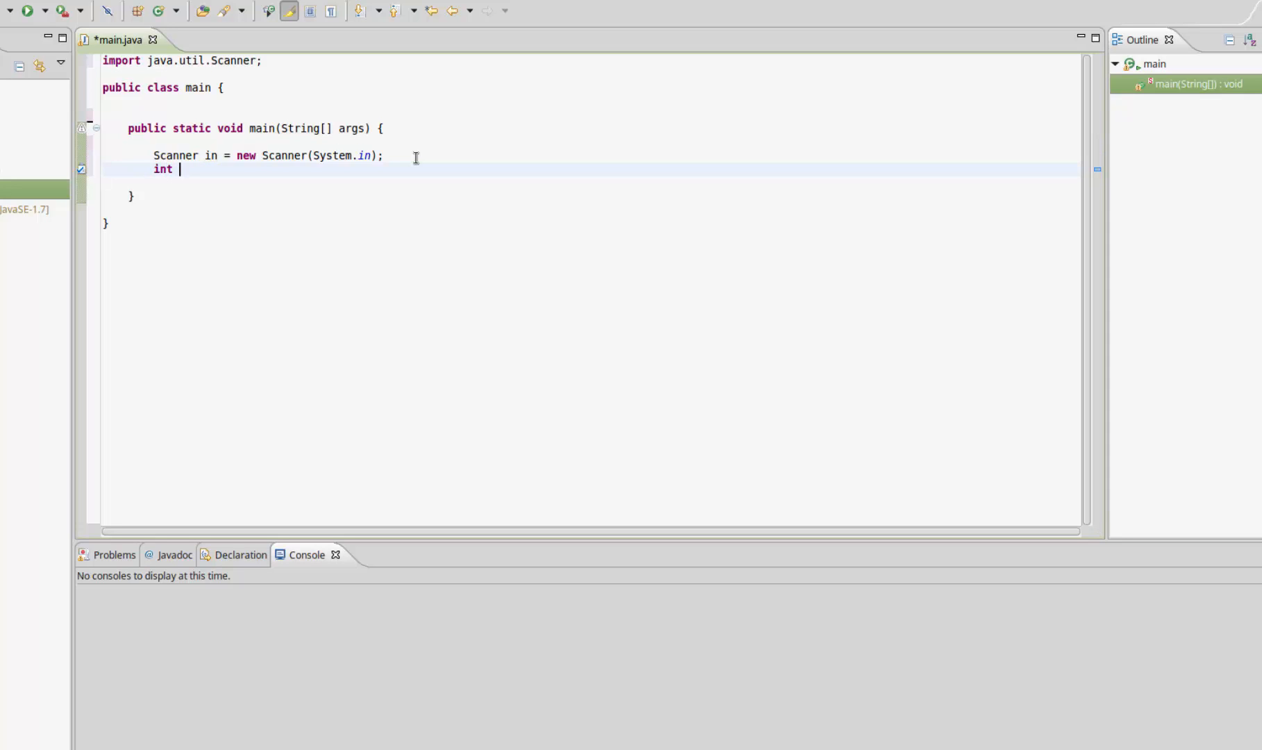
pyautogui.write('num1,')
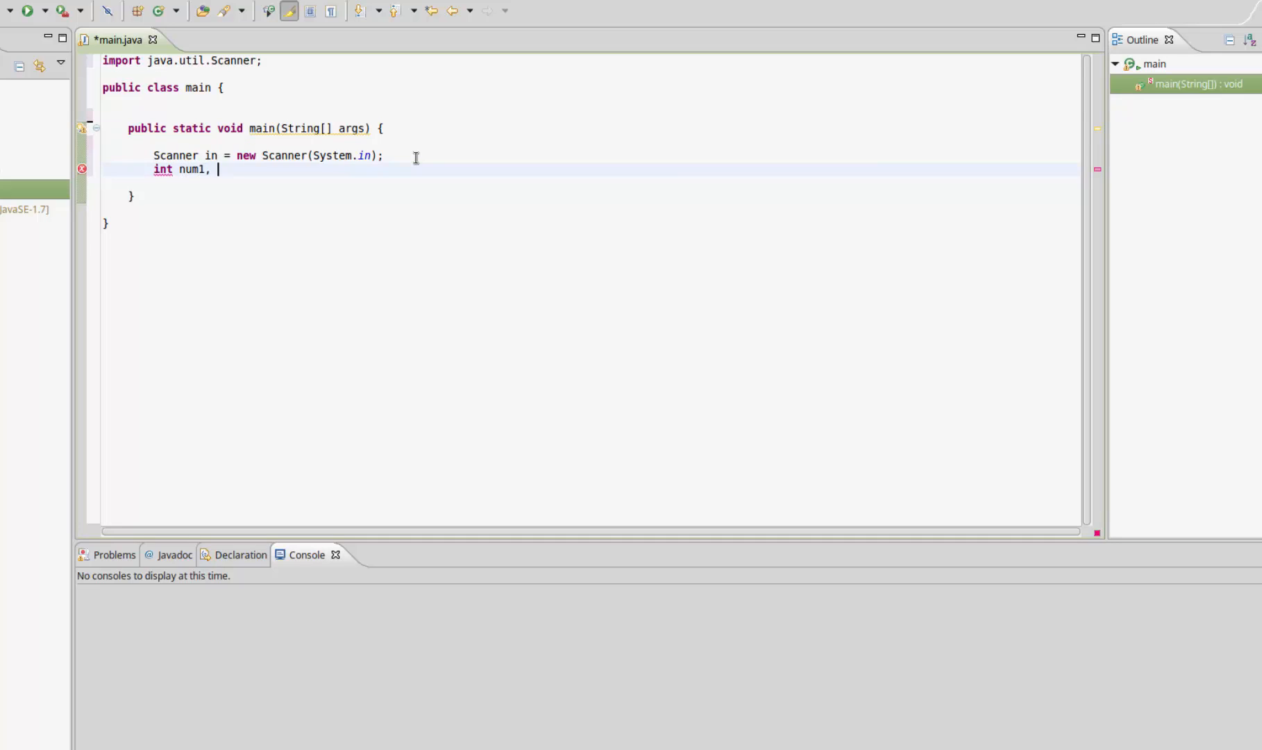
pyautogui.write('num2,')
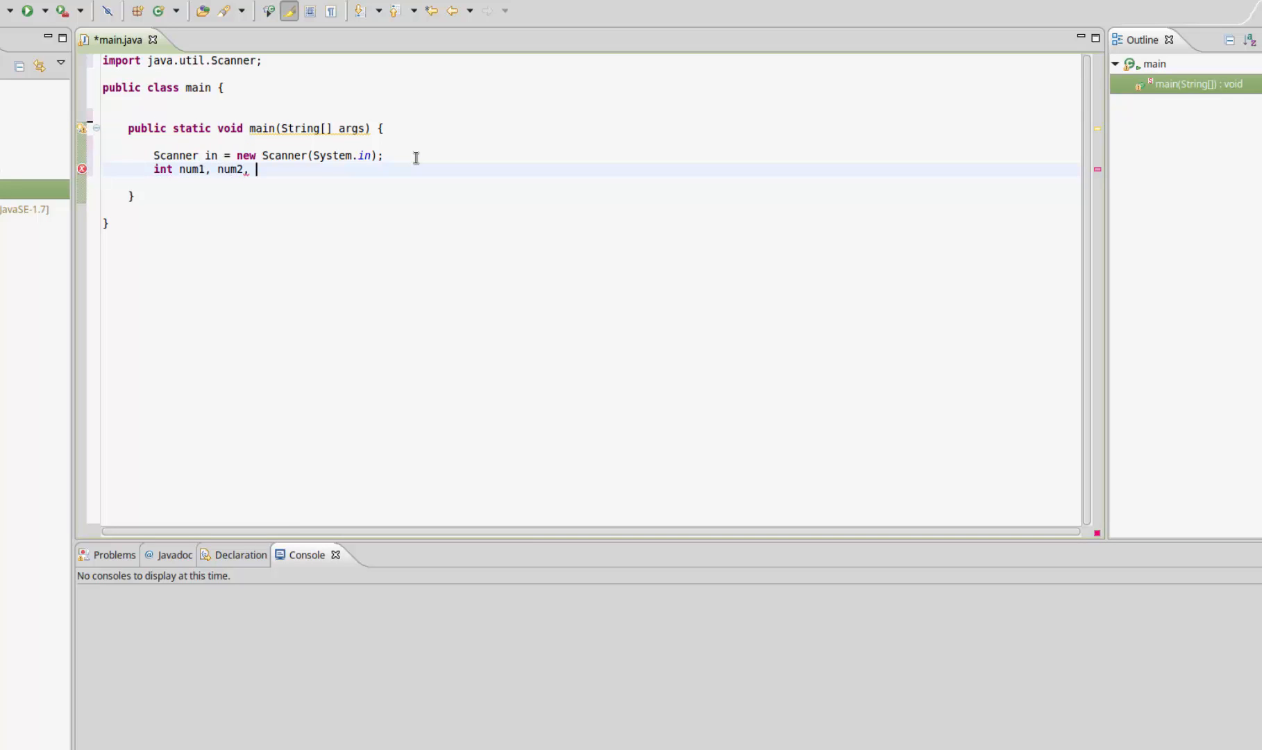
pyautogui.write('answer;')
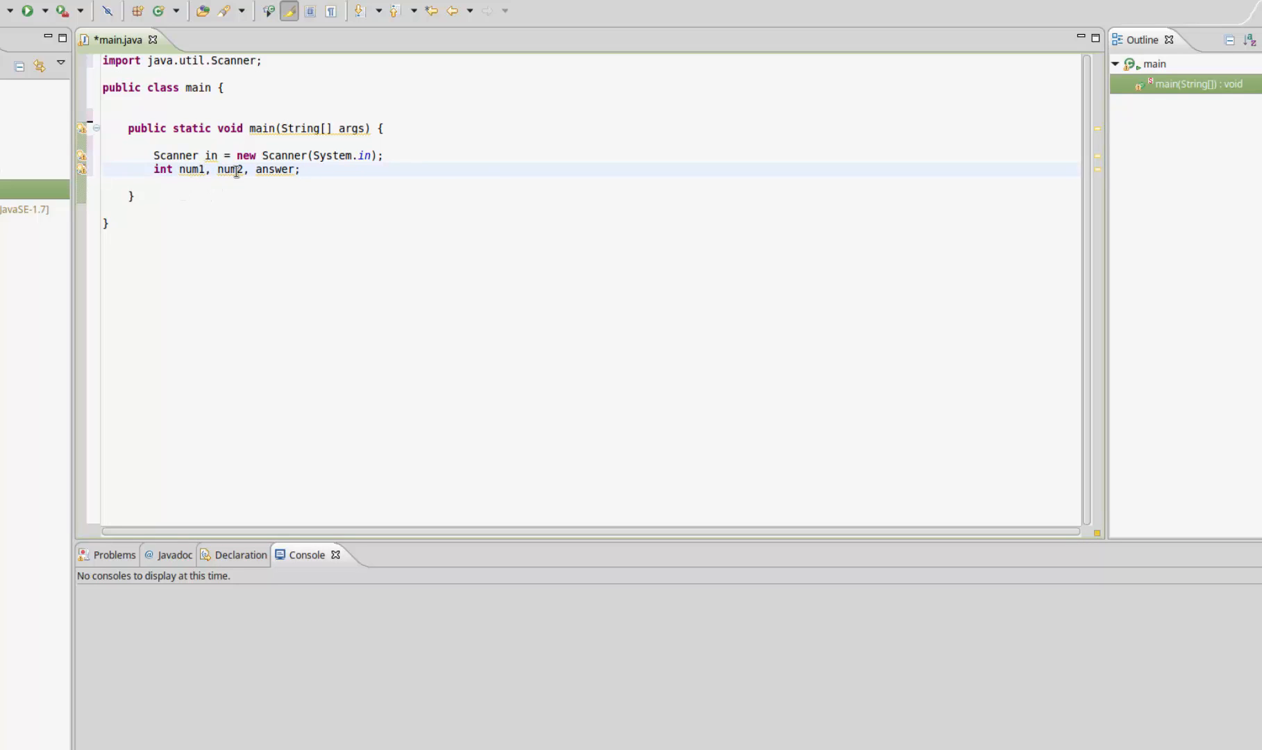
pyautogui.moveTo(297, 175)
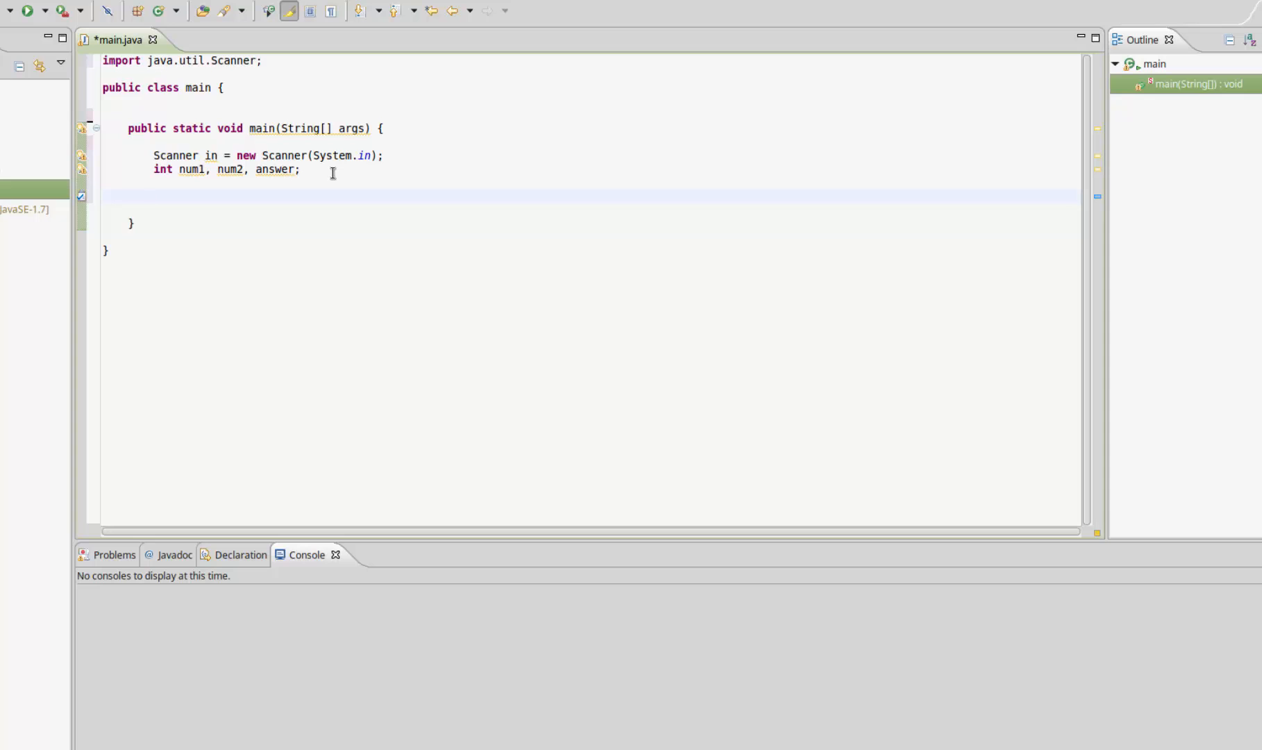
# - Print the prompt "Please enter a number: " using the sysout completion
pyautogui.write('SY')
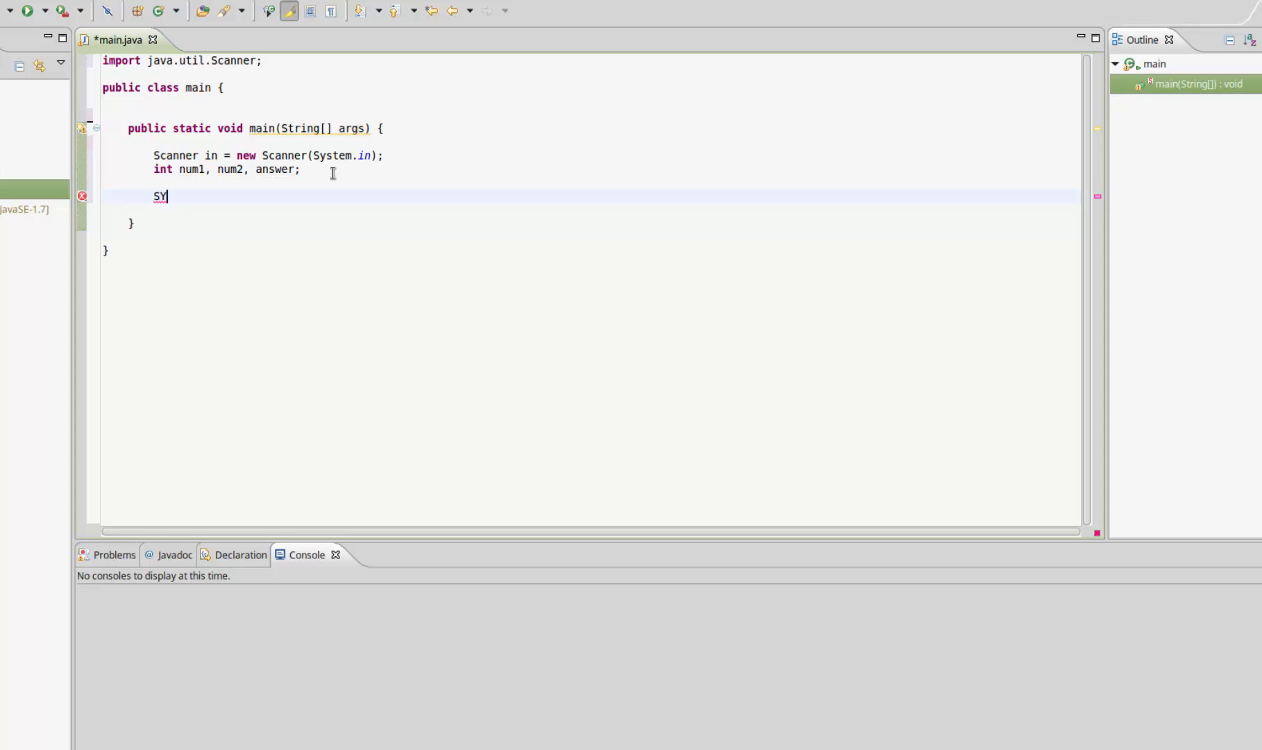
pyautogui.write('stem.out.println();')
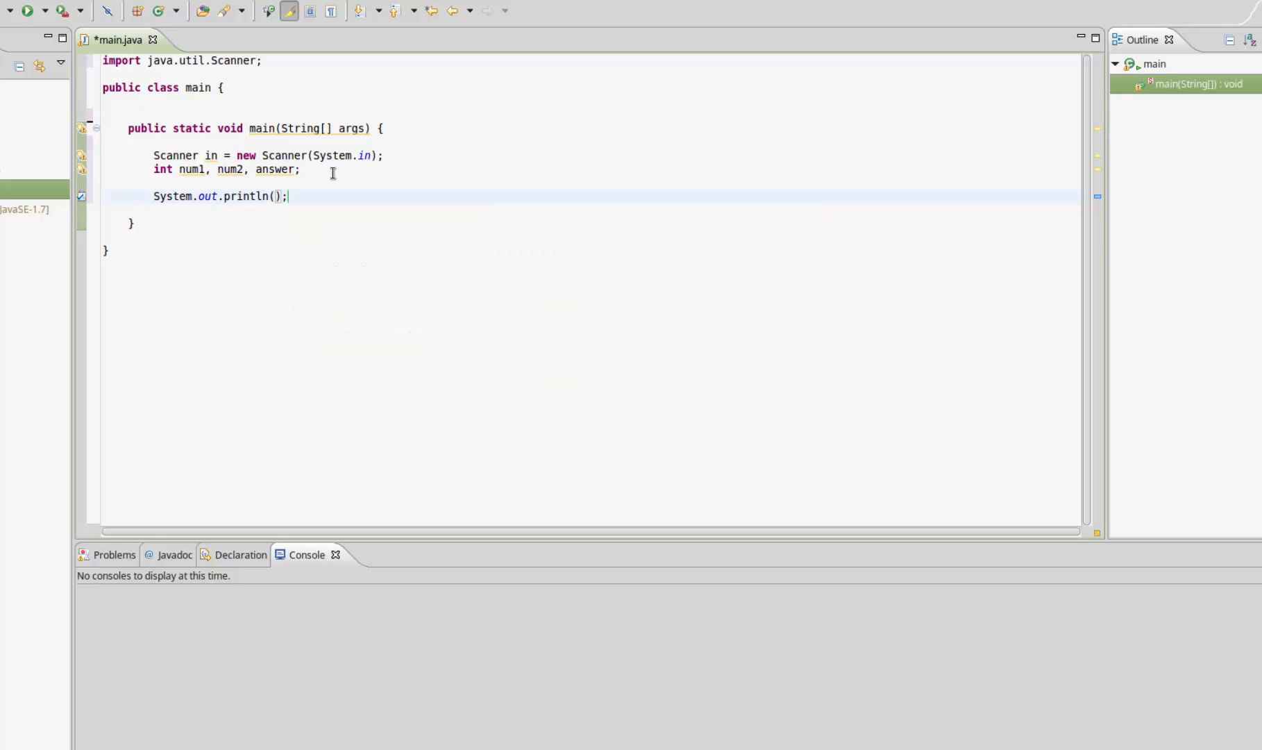
pyautogui.write('"Plea')
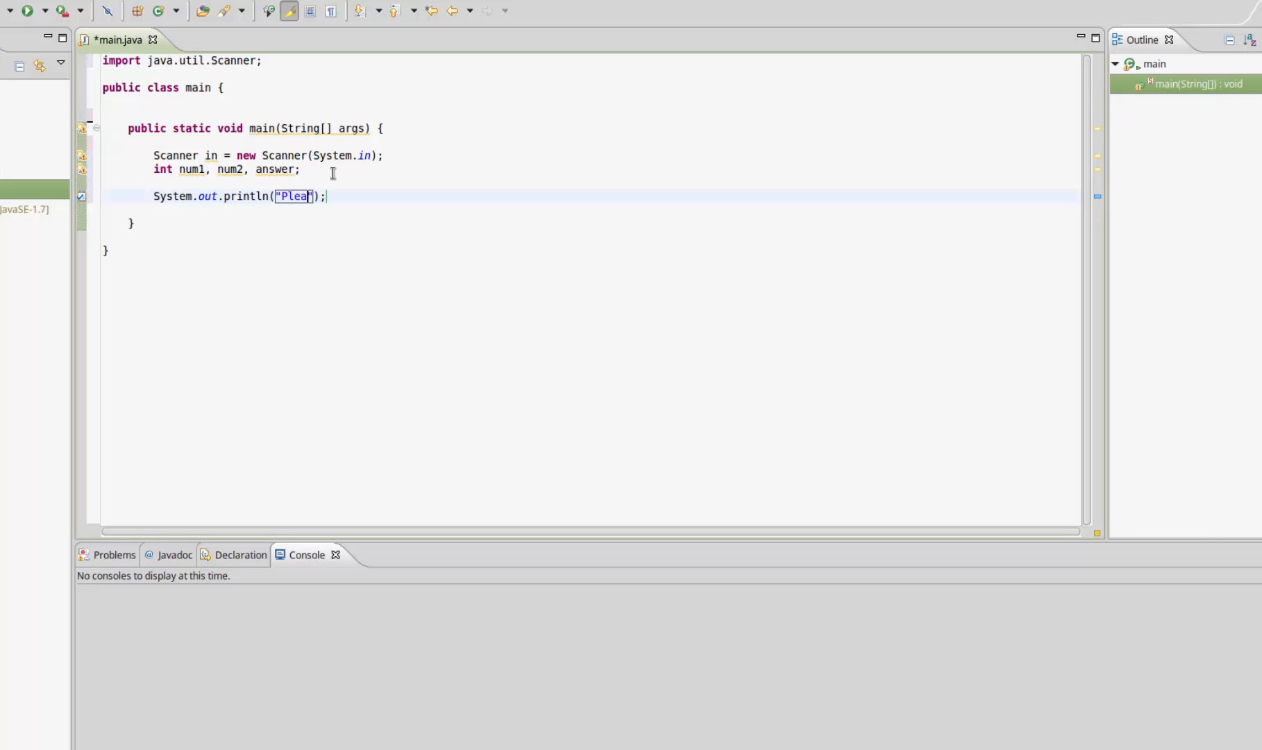
pyautogui.write('se enter')
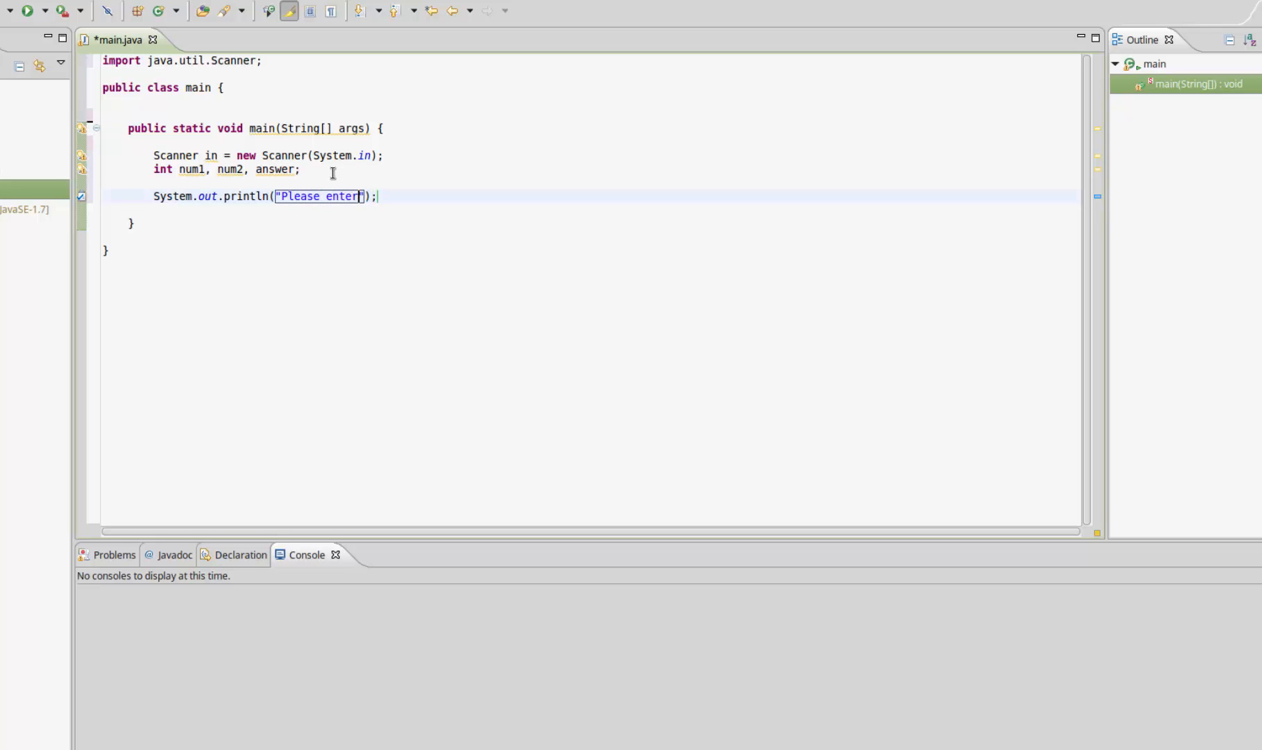
pyautogui.write('a numberL')
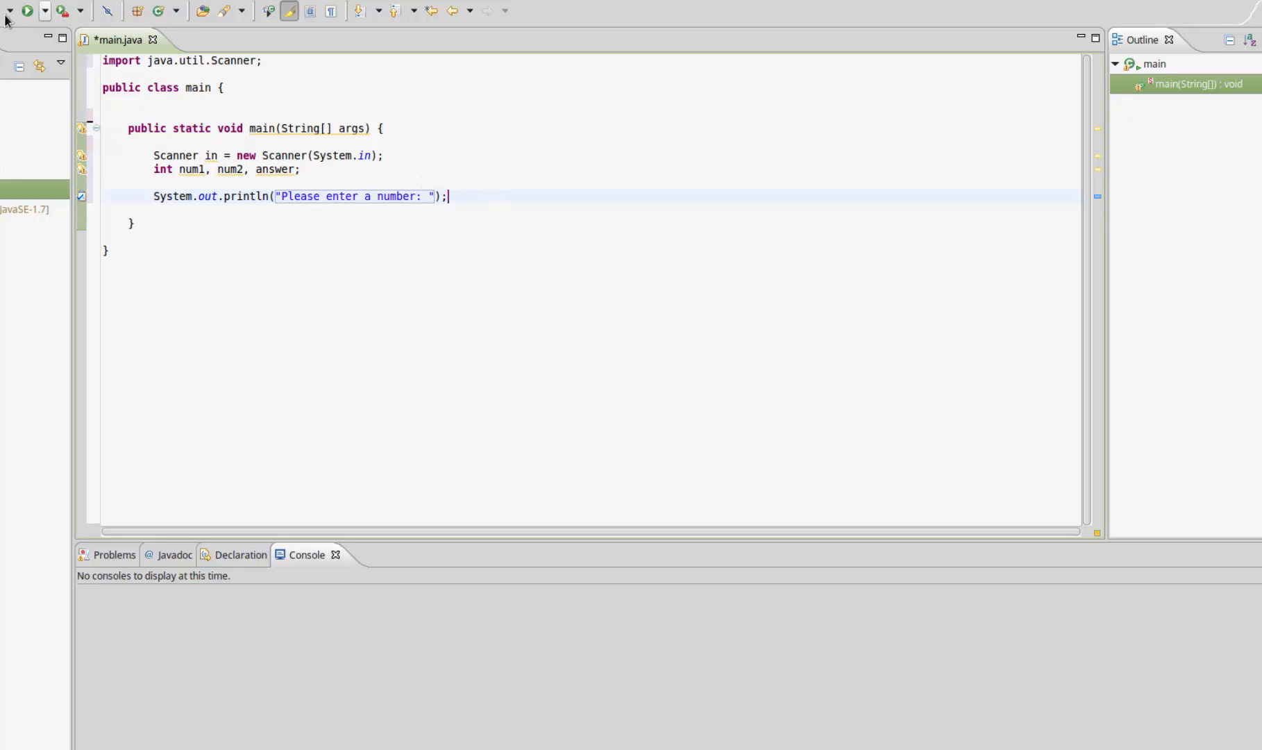
# - Run the program, check the console prompt and change println to print
pyautogui.click(26, 11)
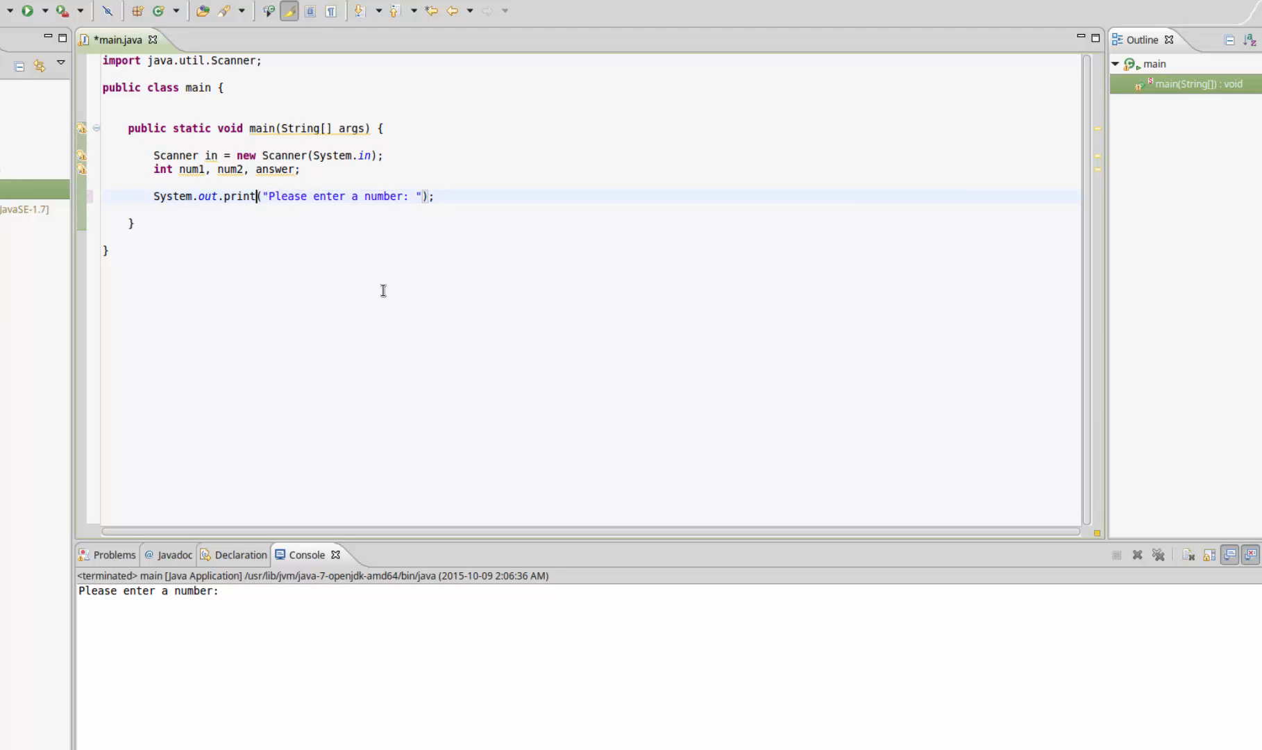
pyautogui.doubleClick(239, 196)
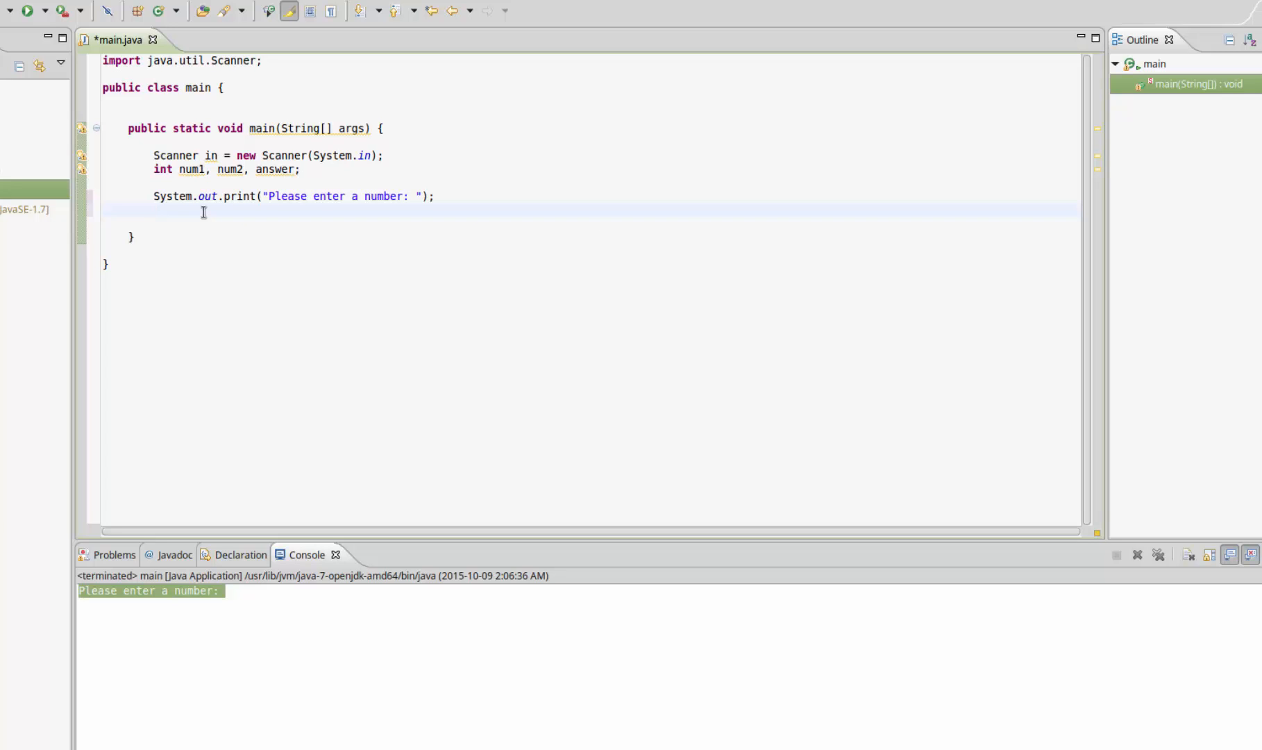
# - Read the first number with num1 = in.nextInt(); after the prompt
pyautogui.write('num1 =')
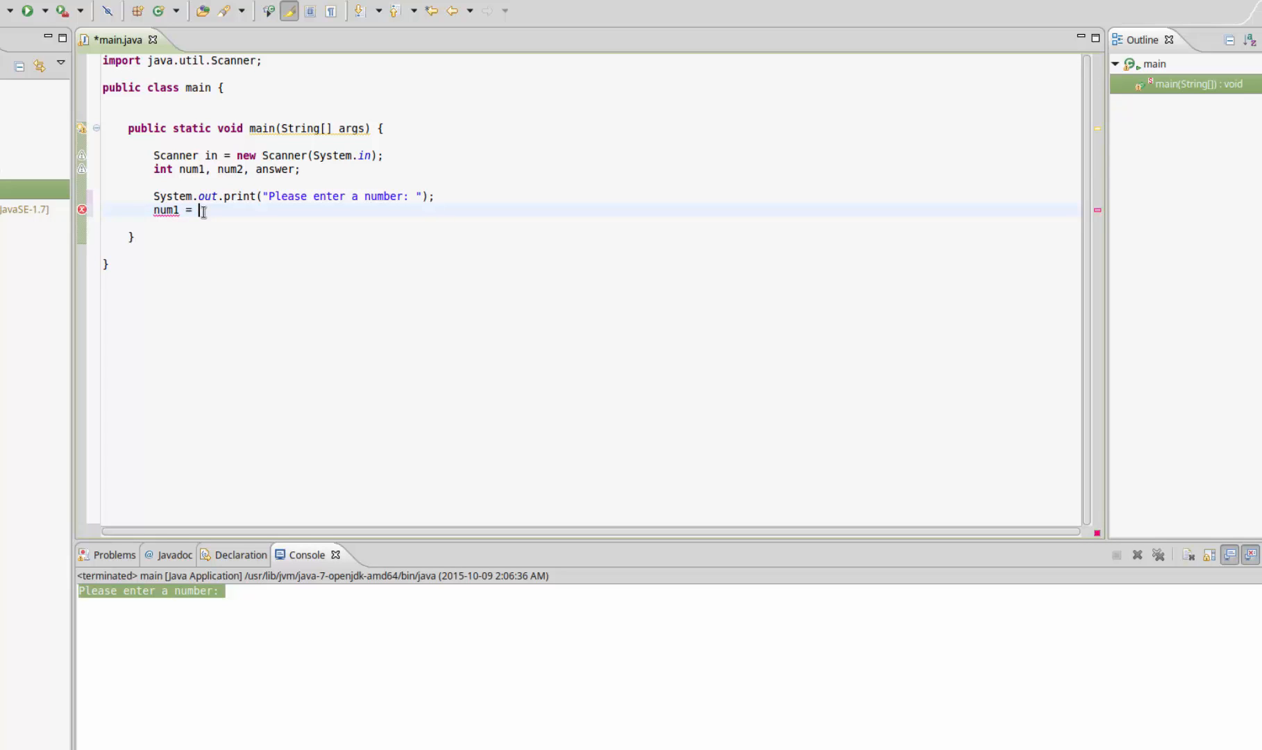
pyautogui.write('in')
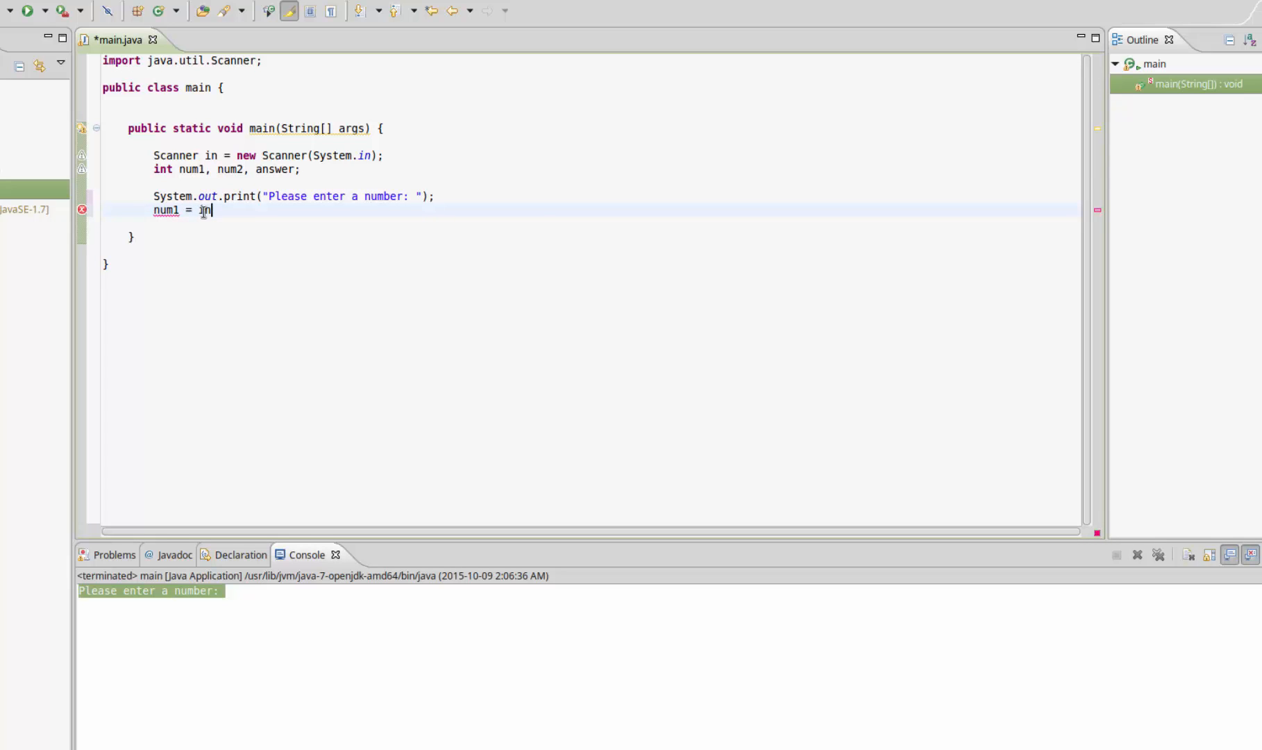
pyautogui.write('.')
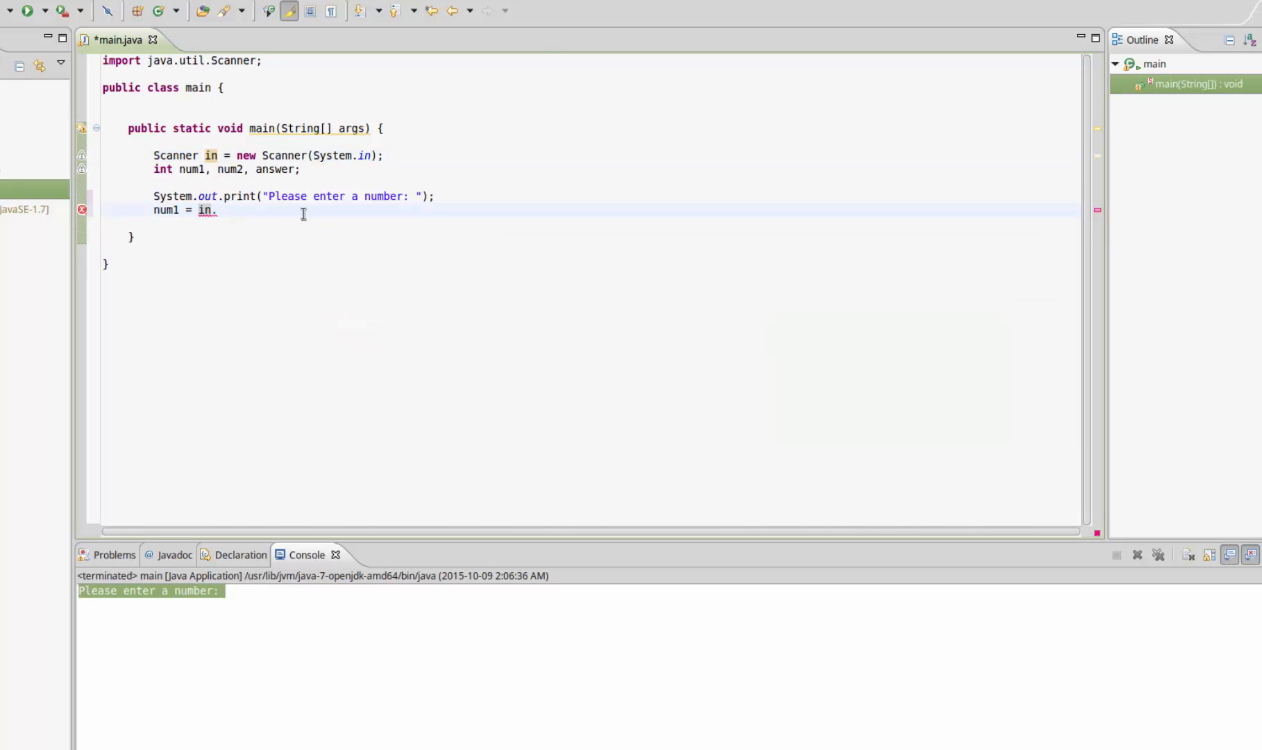
pyautogui.write('nextInt')
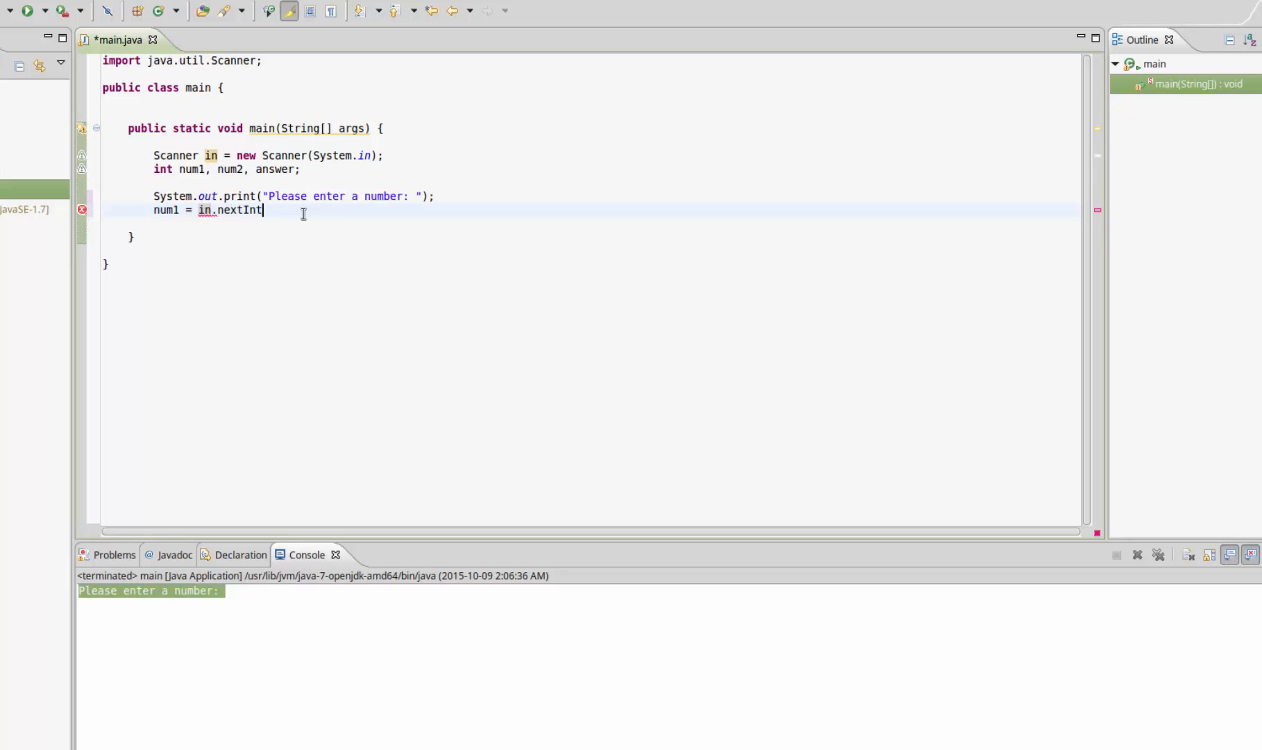
pyautogui.write('();')
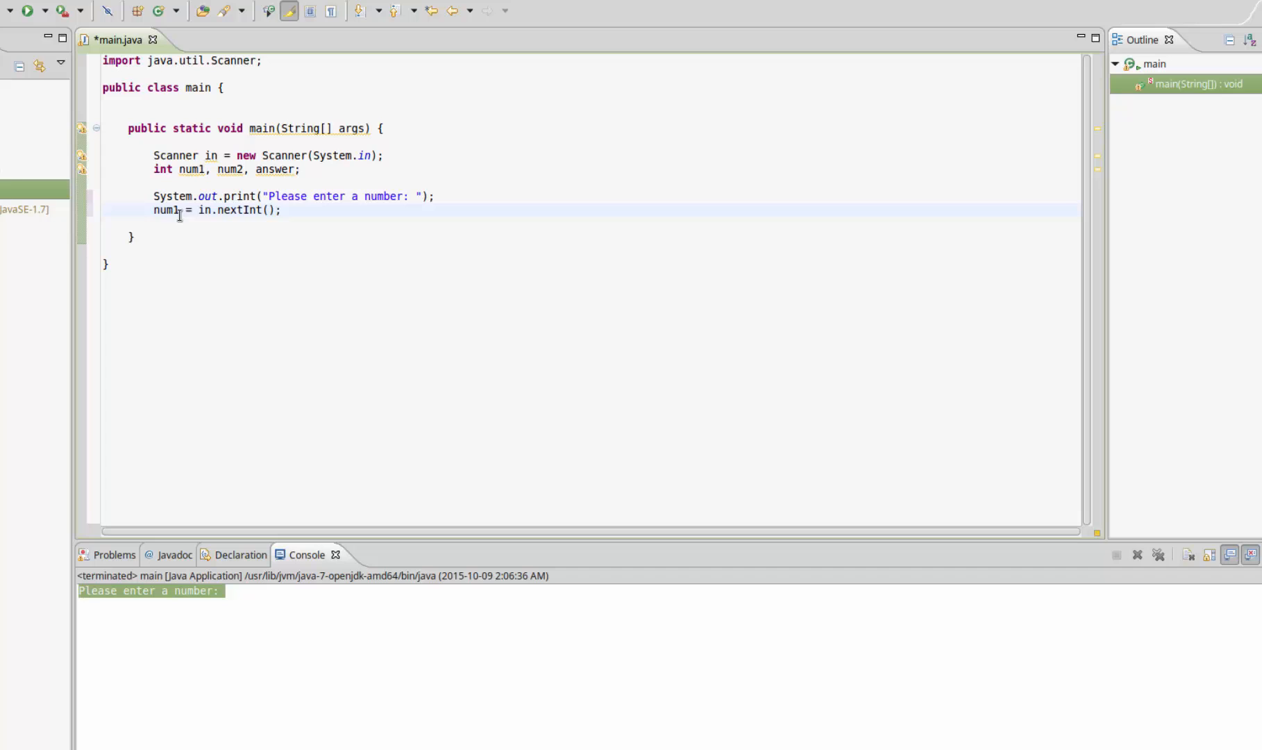
pyautogui.moveTo(326, 208)
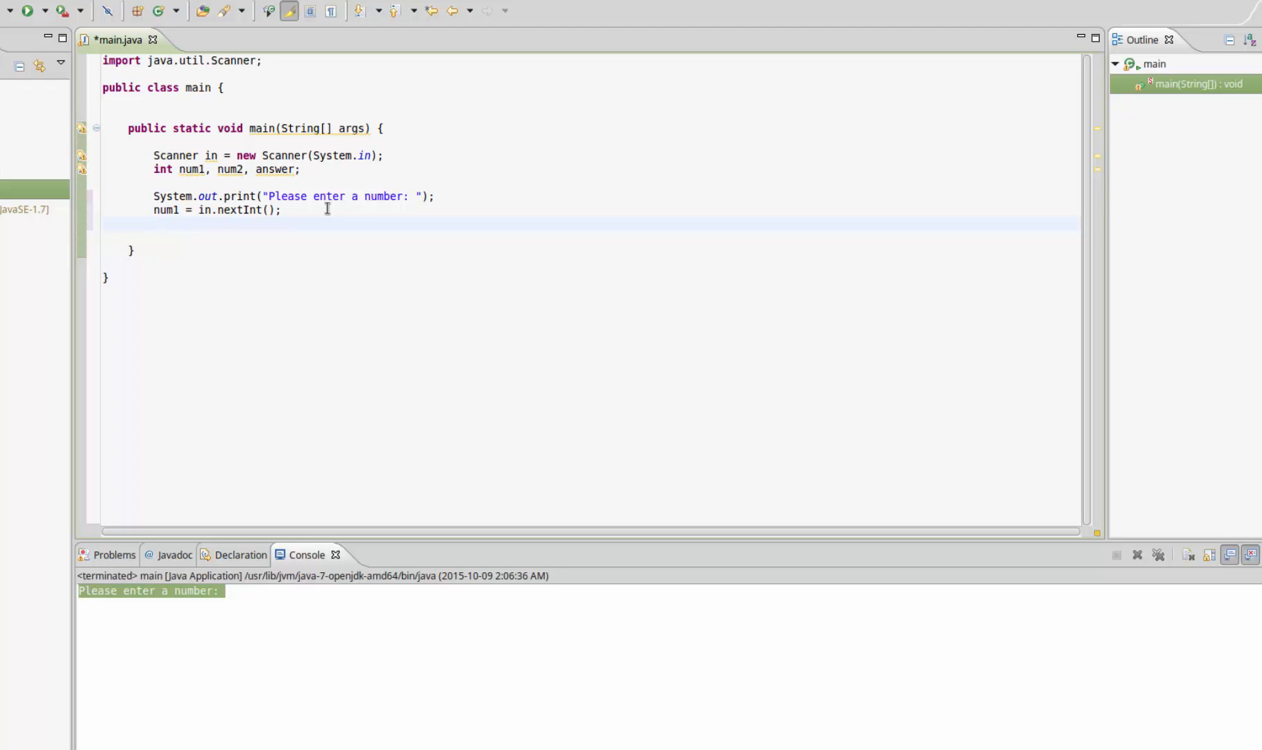
# - Print the second prompt "Please enter another number: " with System.out.print
pyautogui.write('Sys')
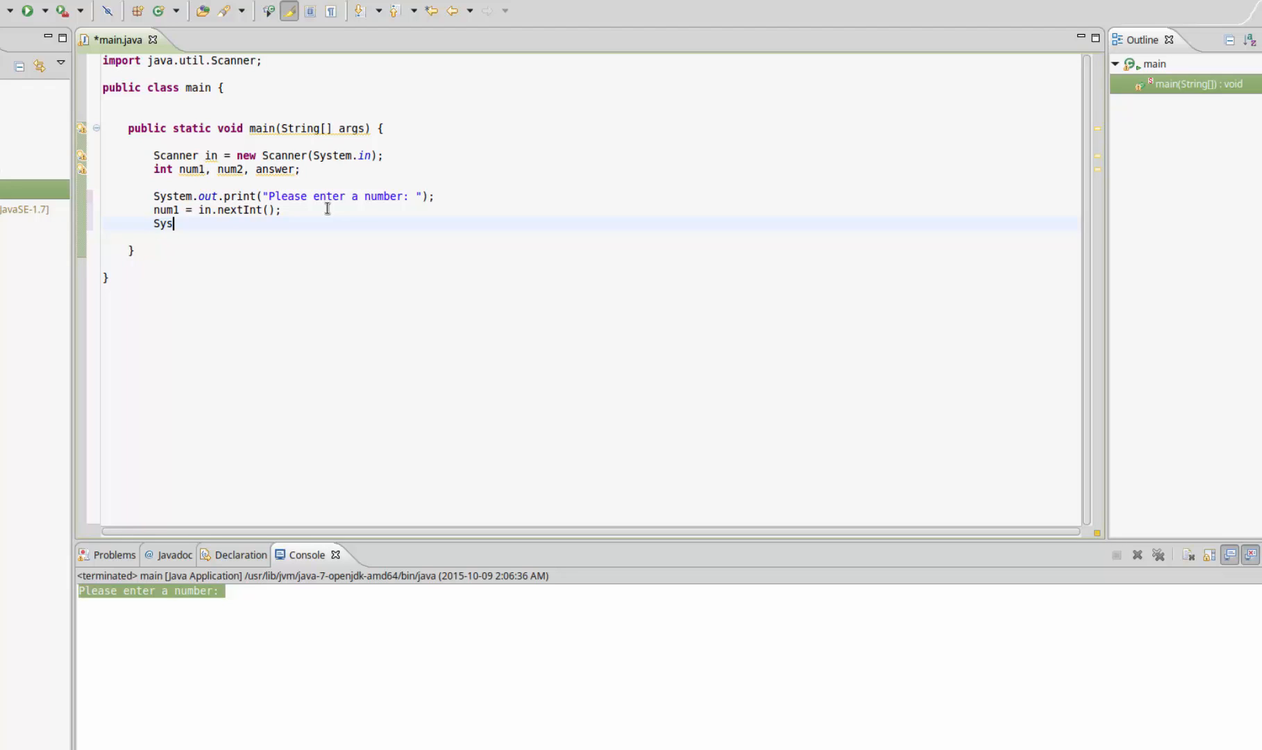
pyautogui.write('tem.out.pt')
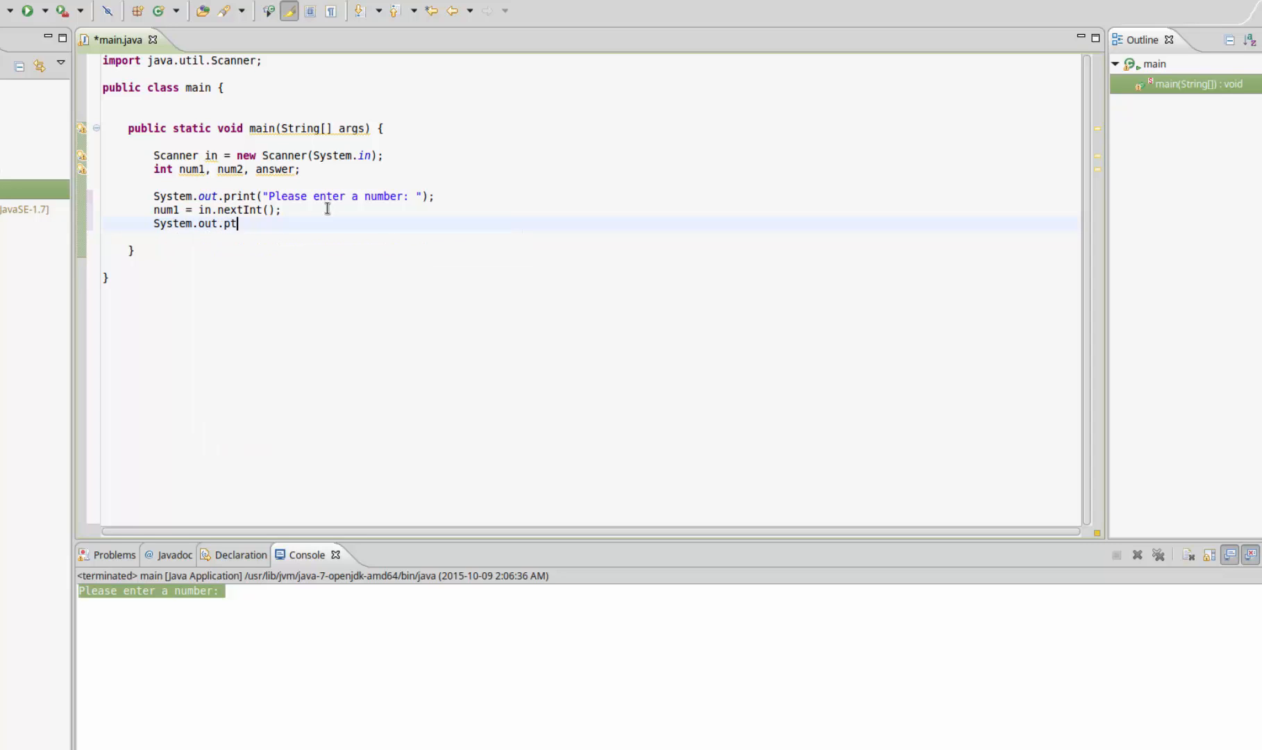
pyautogui.write('rint()')
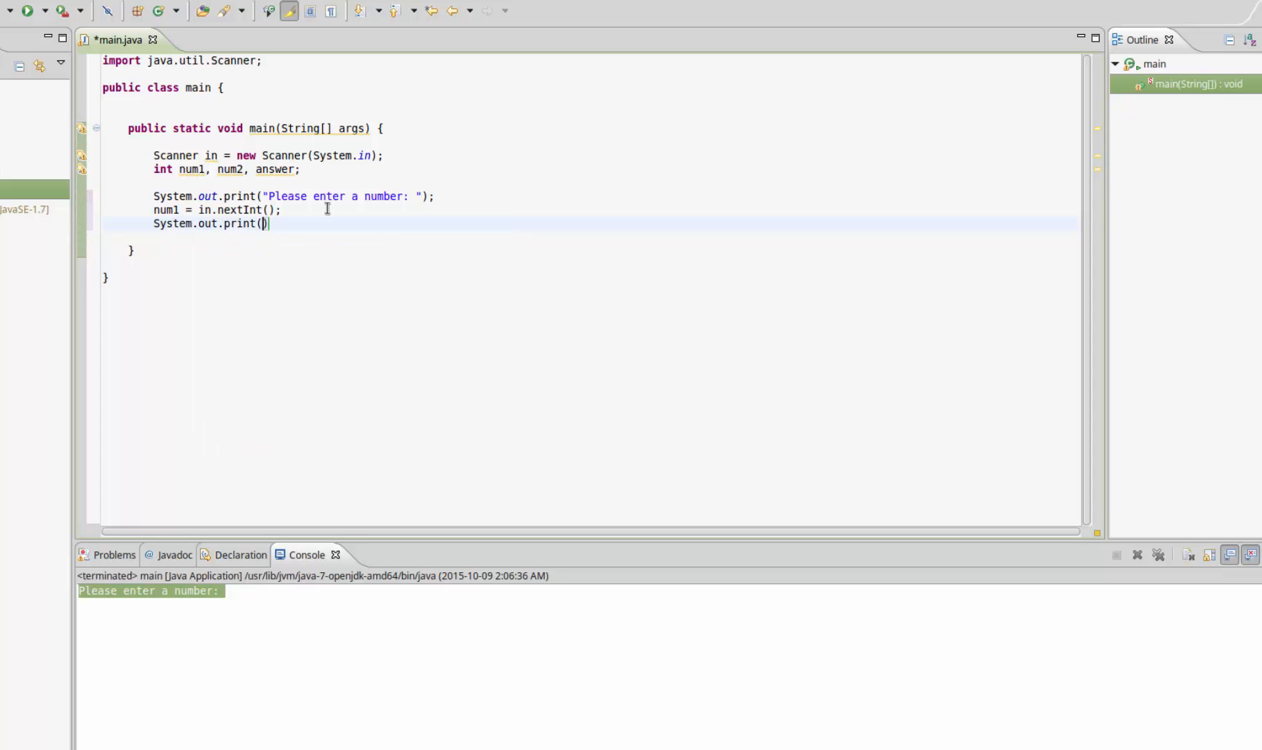
pyautogui.write(';')
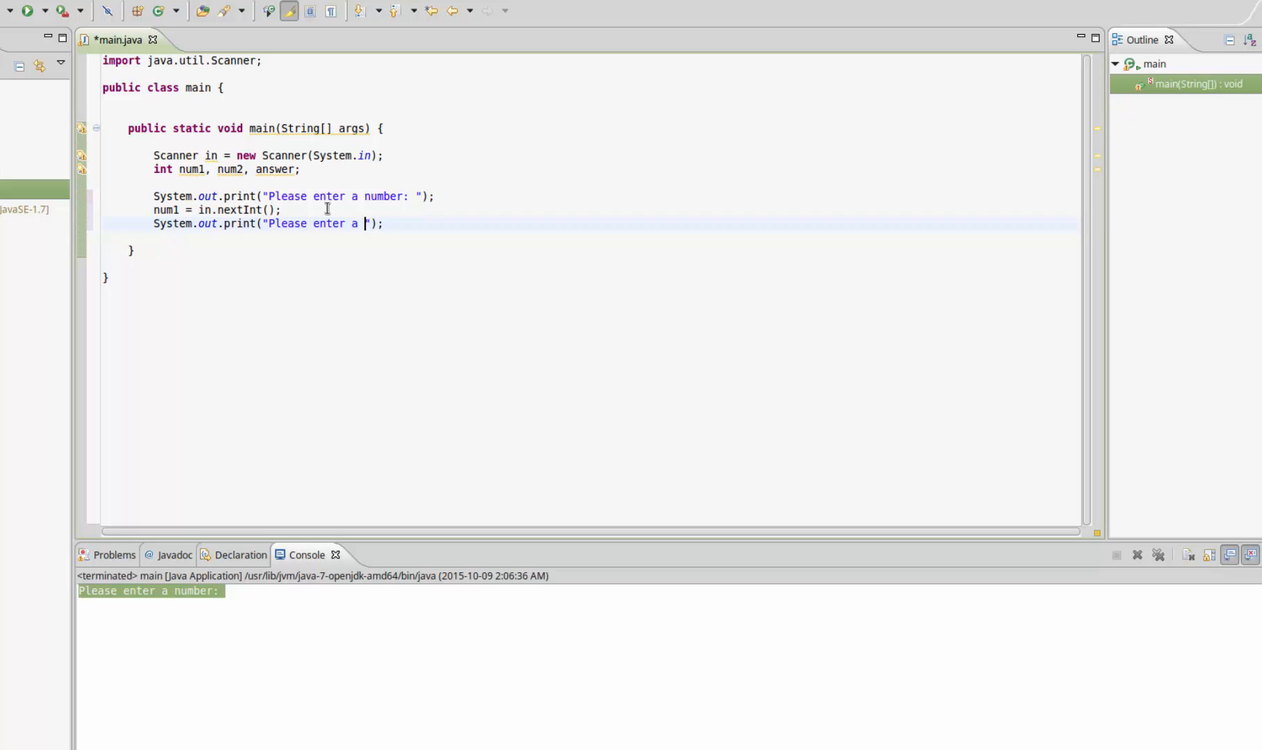
pyautogui.write('another number:')
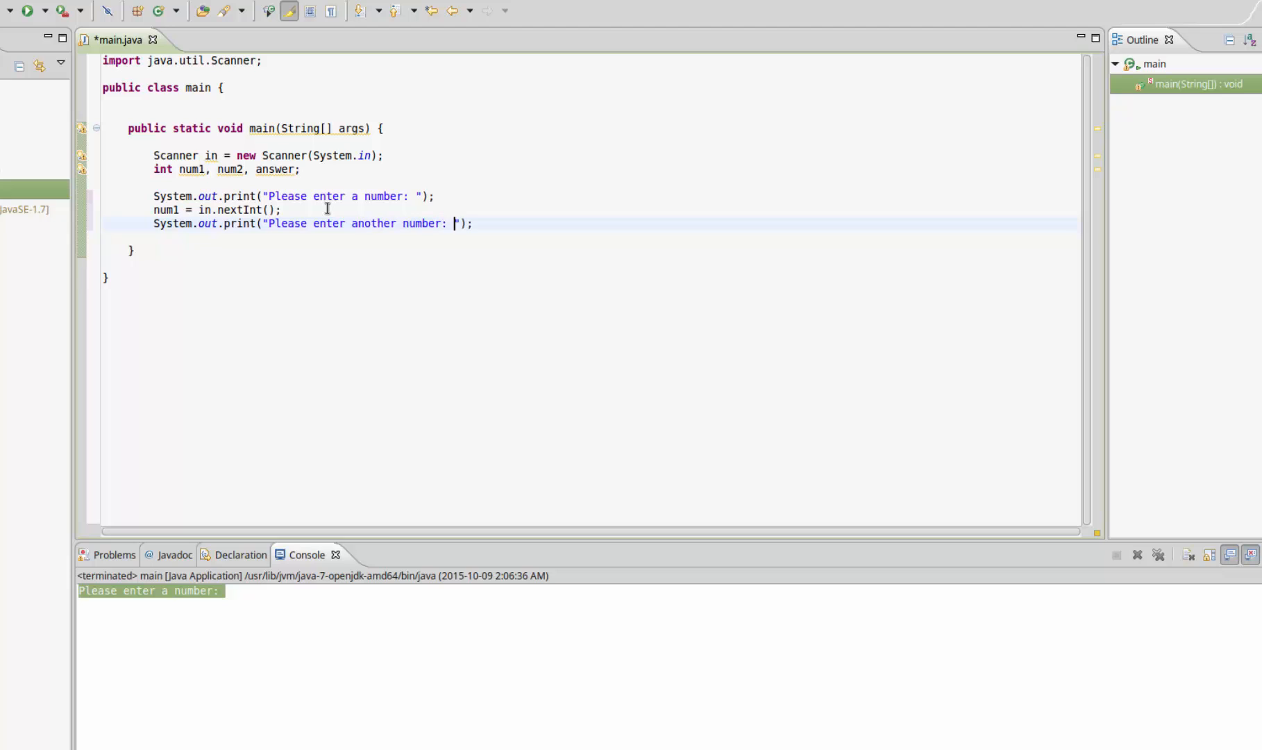
pyautogui.moveTo(487, 223)
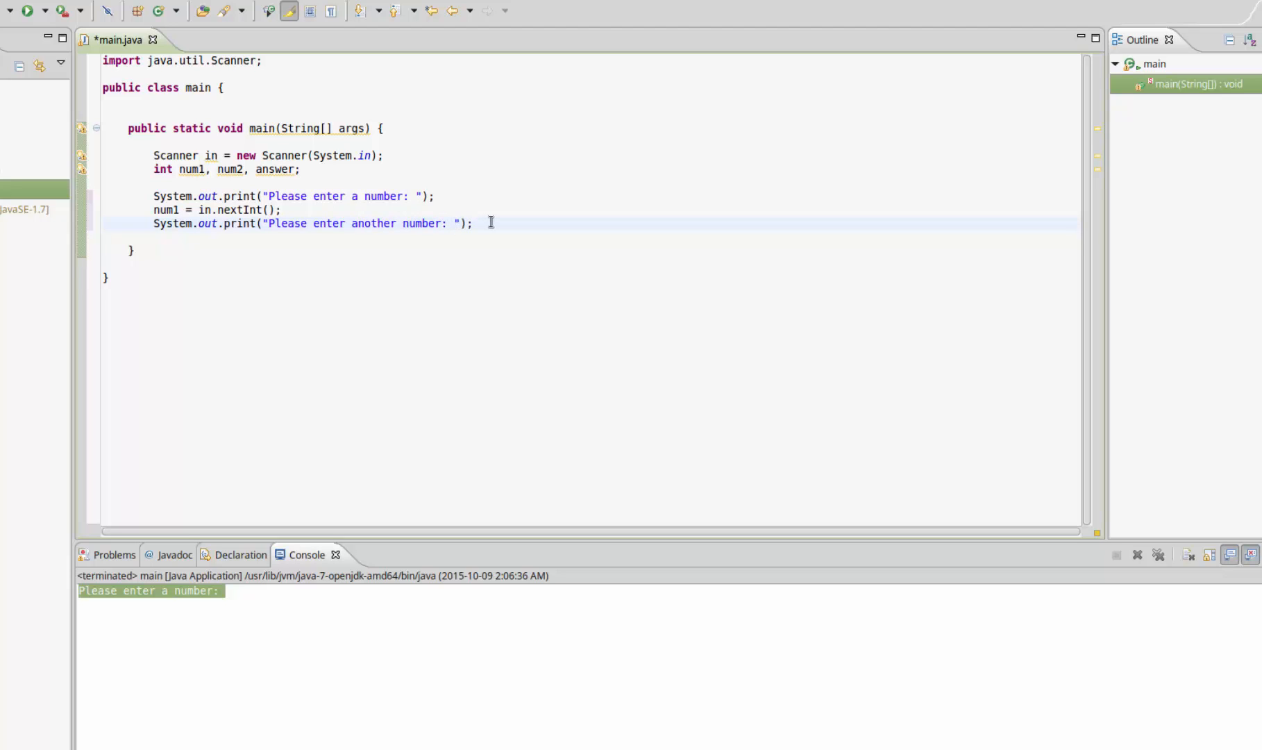
# - Read the second number with num2 = in.nextInt(); and test-run entering 5 and 5
pyautogui.write('num2')
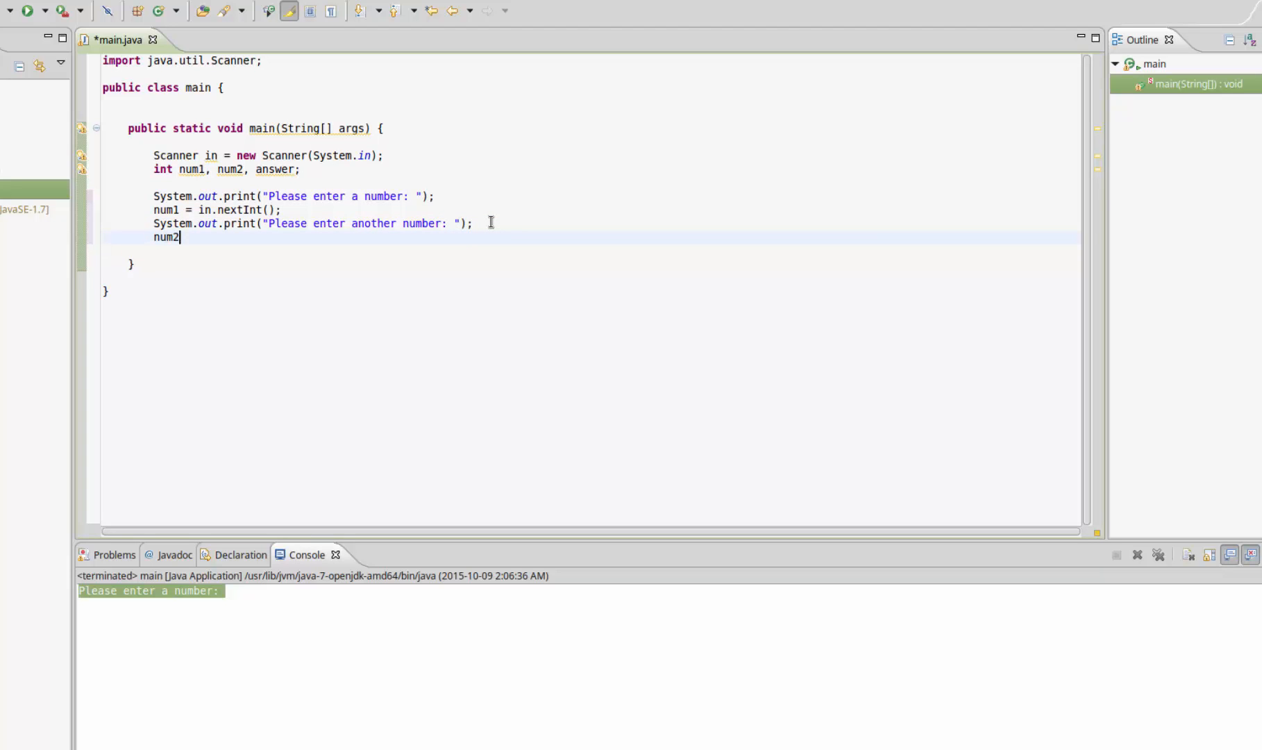
pyautogui.write('= in.')
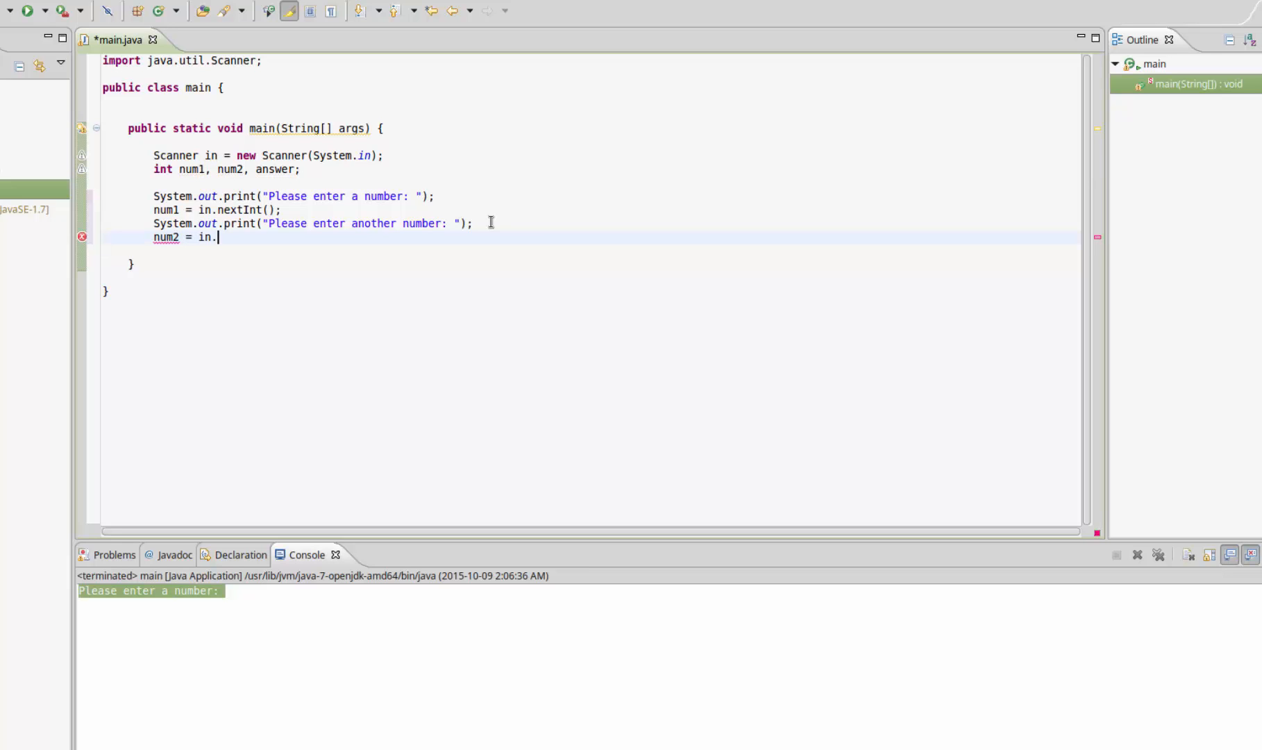
pyautogui.write('nextINt')
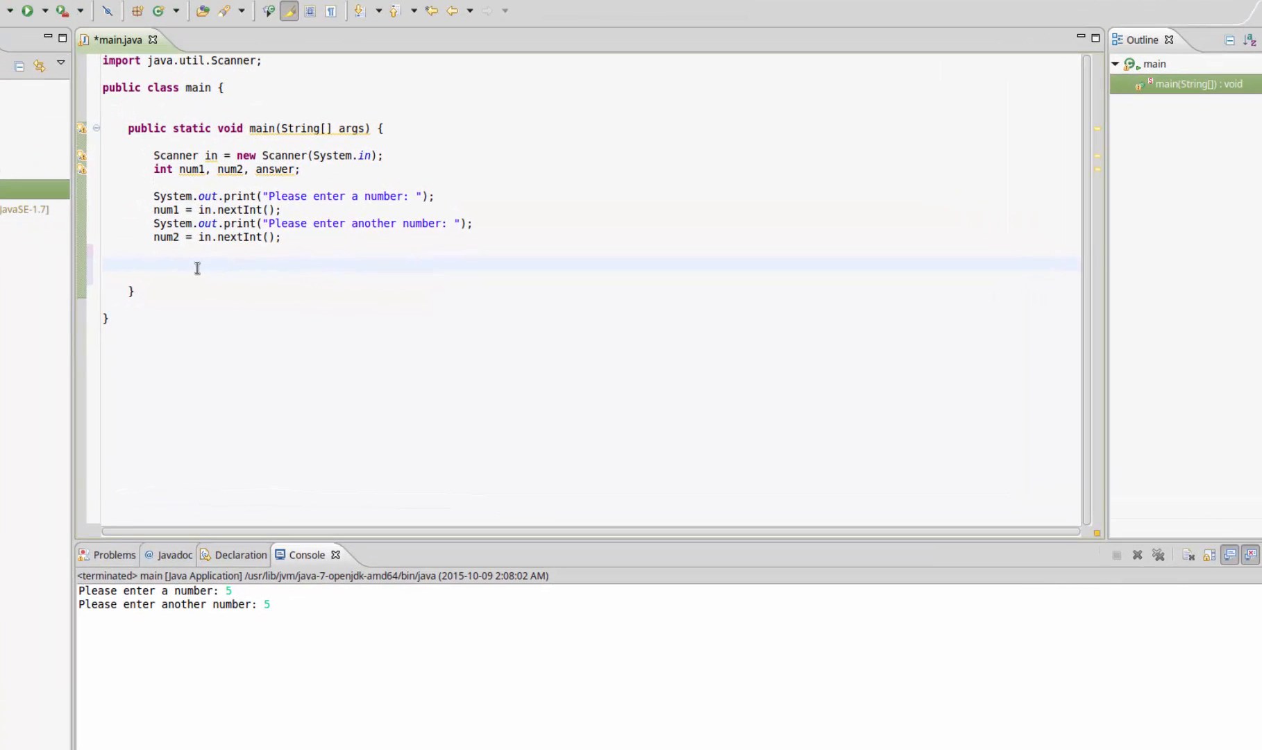
pyautogui.moveTo(198, 265)
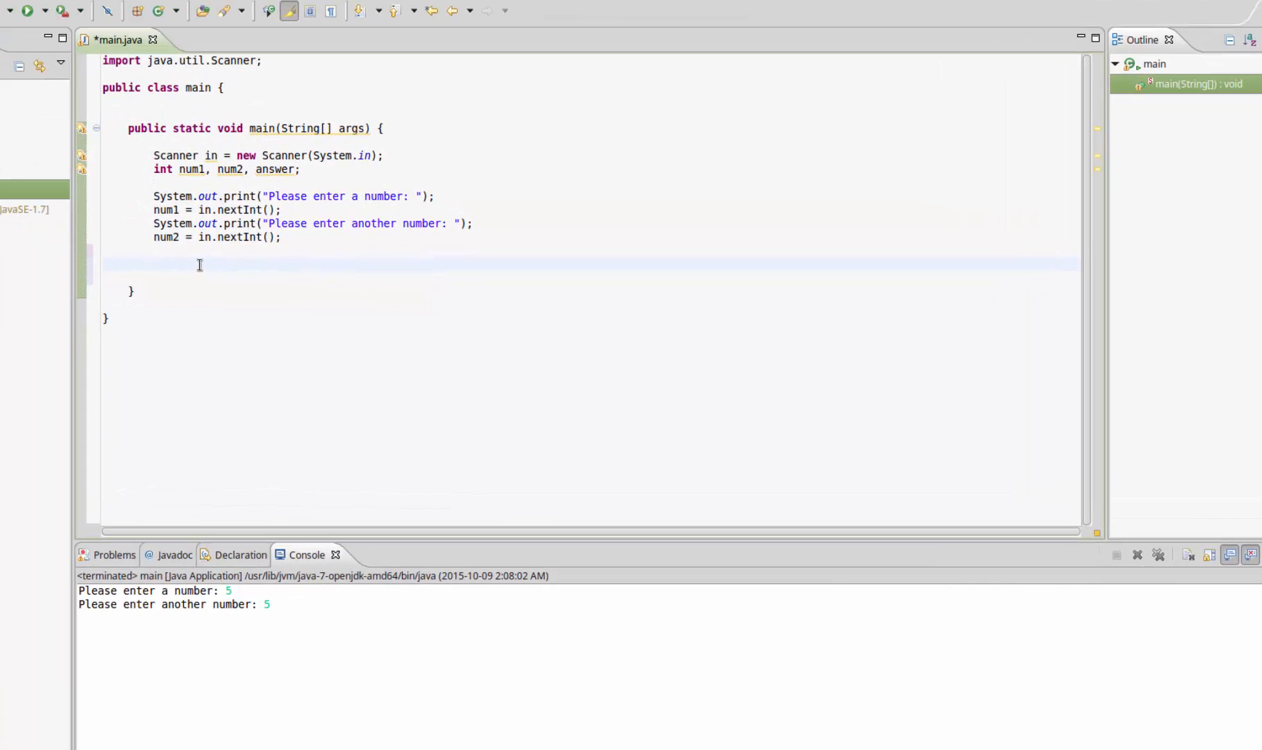
pyautogui.click(154, 265)
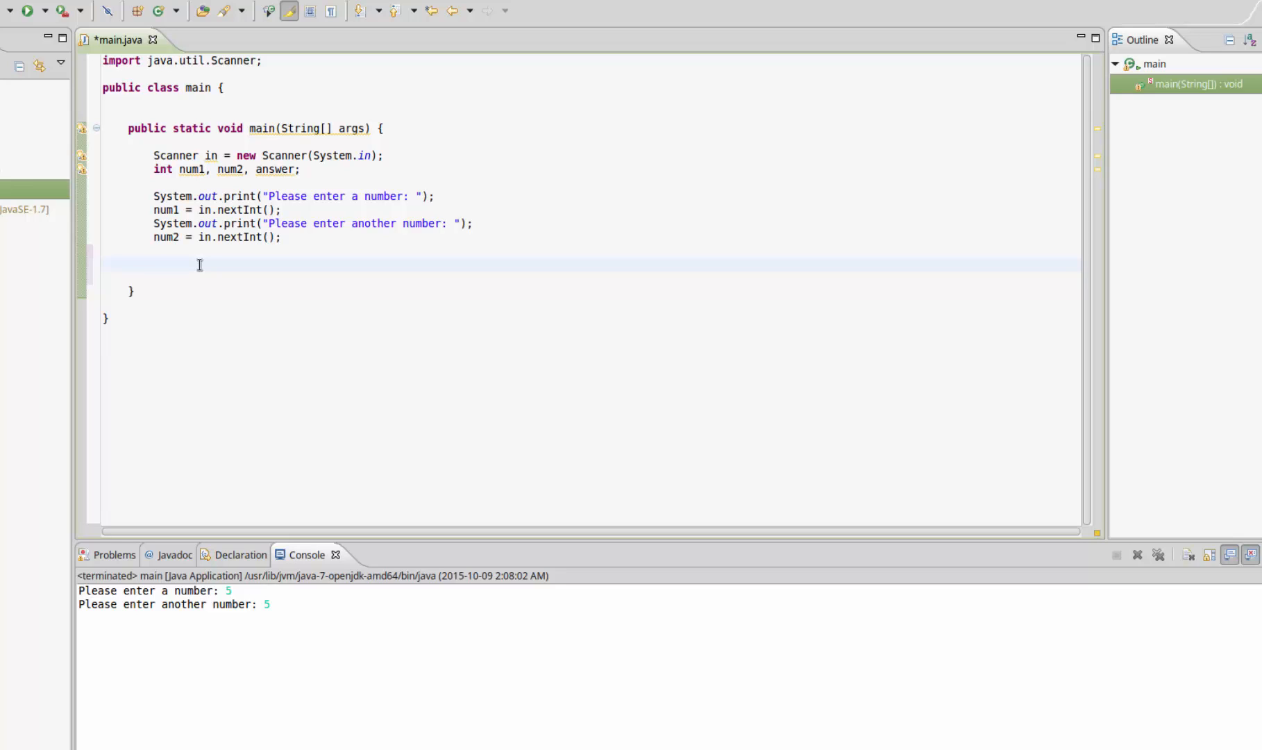
# - Compute answer = num1 + num2; and start a System.out.println(); for the result
pyautogui.write('answer = num1 + num2')
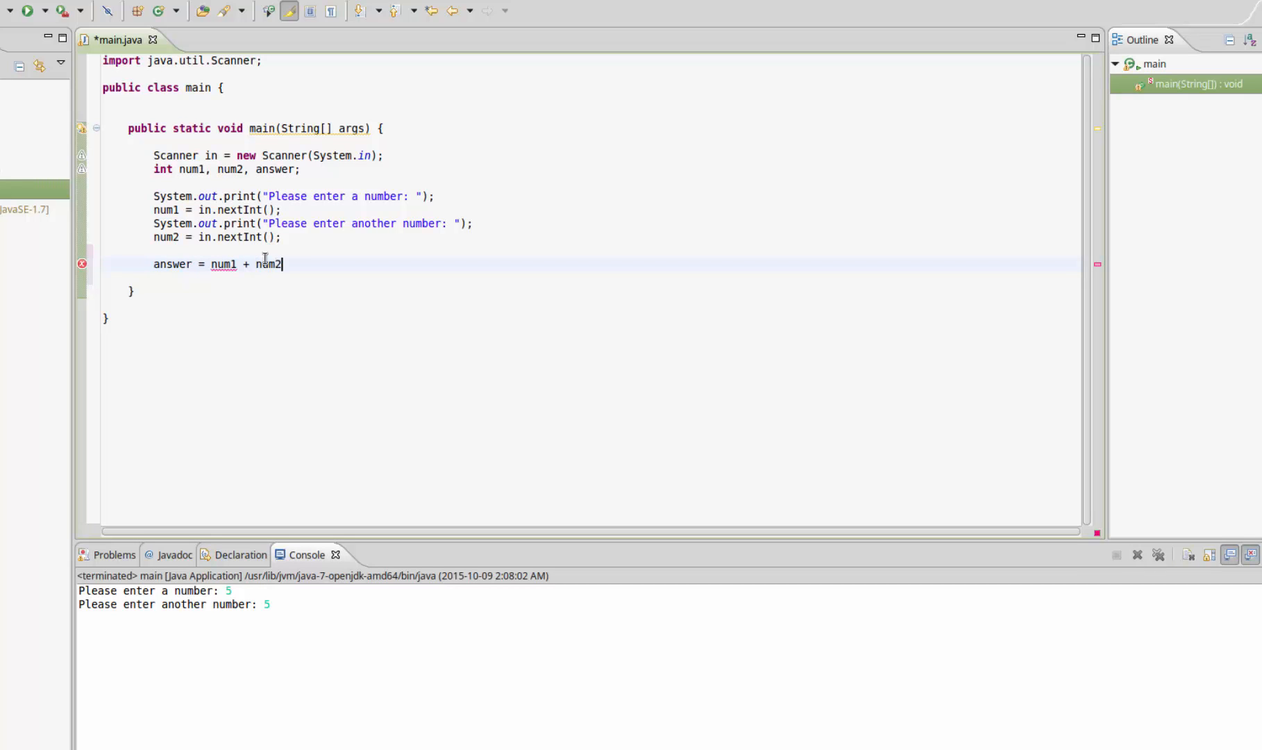
pyautogui.write(';')
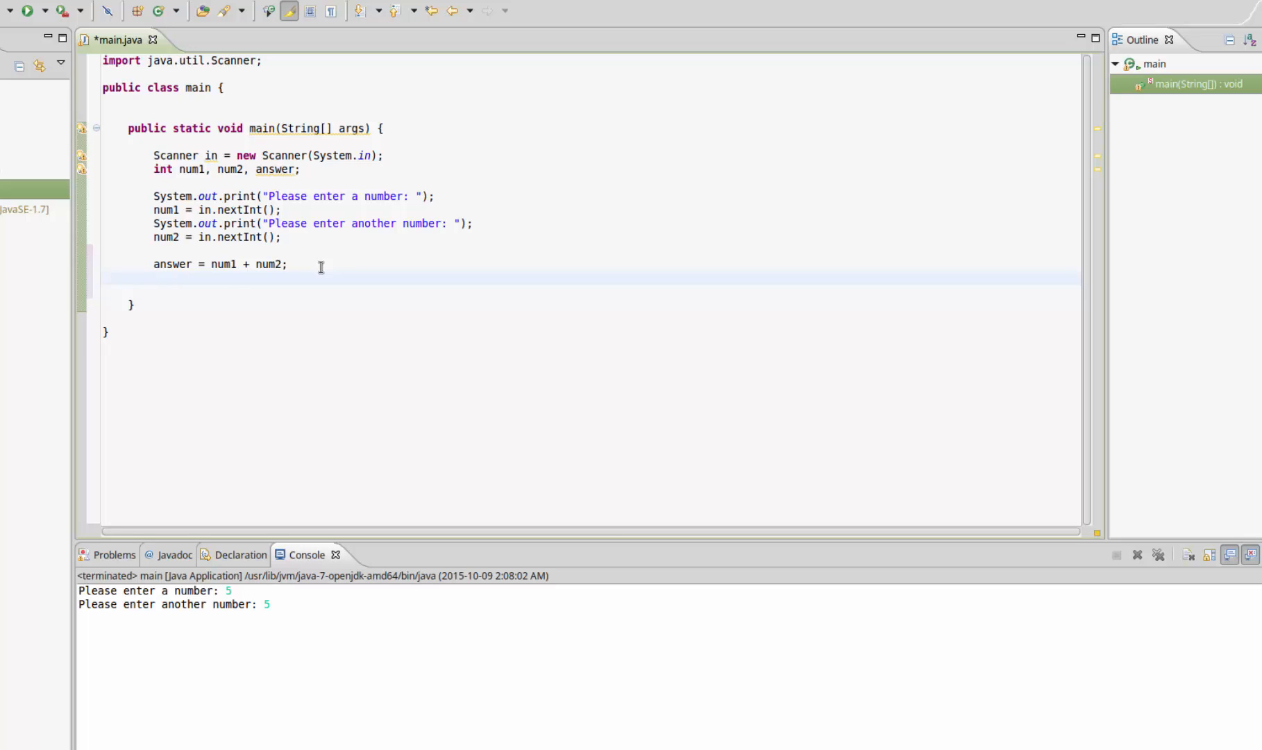
pyautogui.write('System.out.println();')
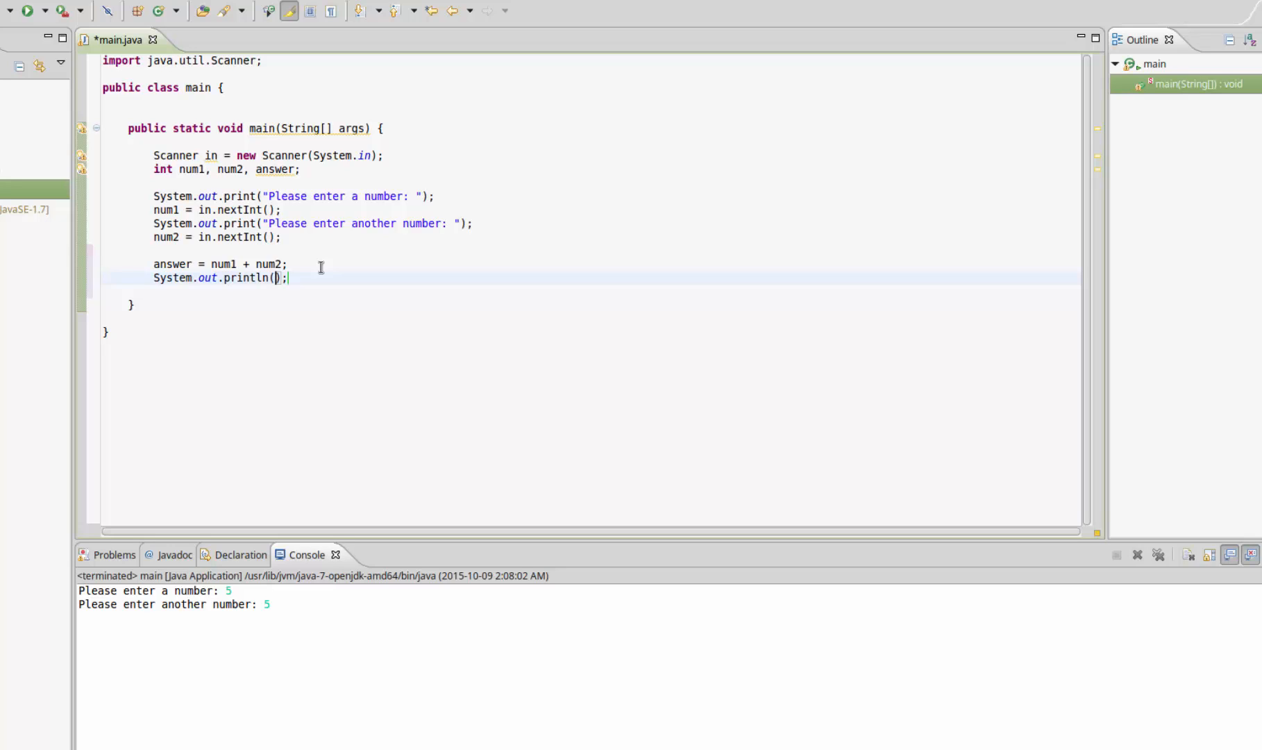
# - Fill the println argument with num1 + " + " + num2 + " = " + answer
pyautogui.write('num1 + " + " +')
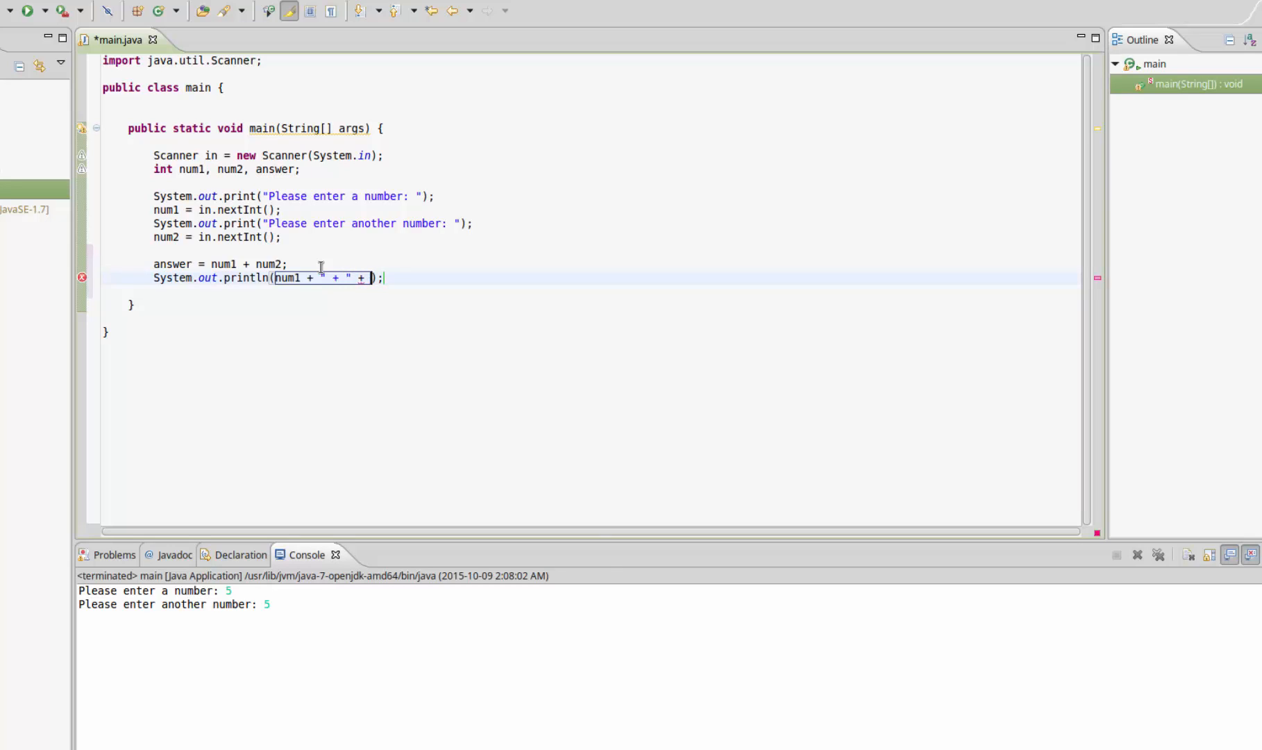
pyautogui.write('num2 + "')
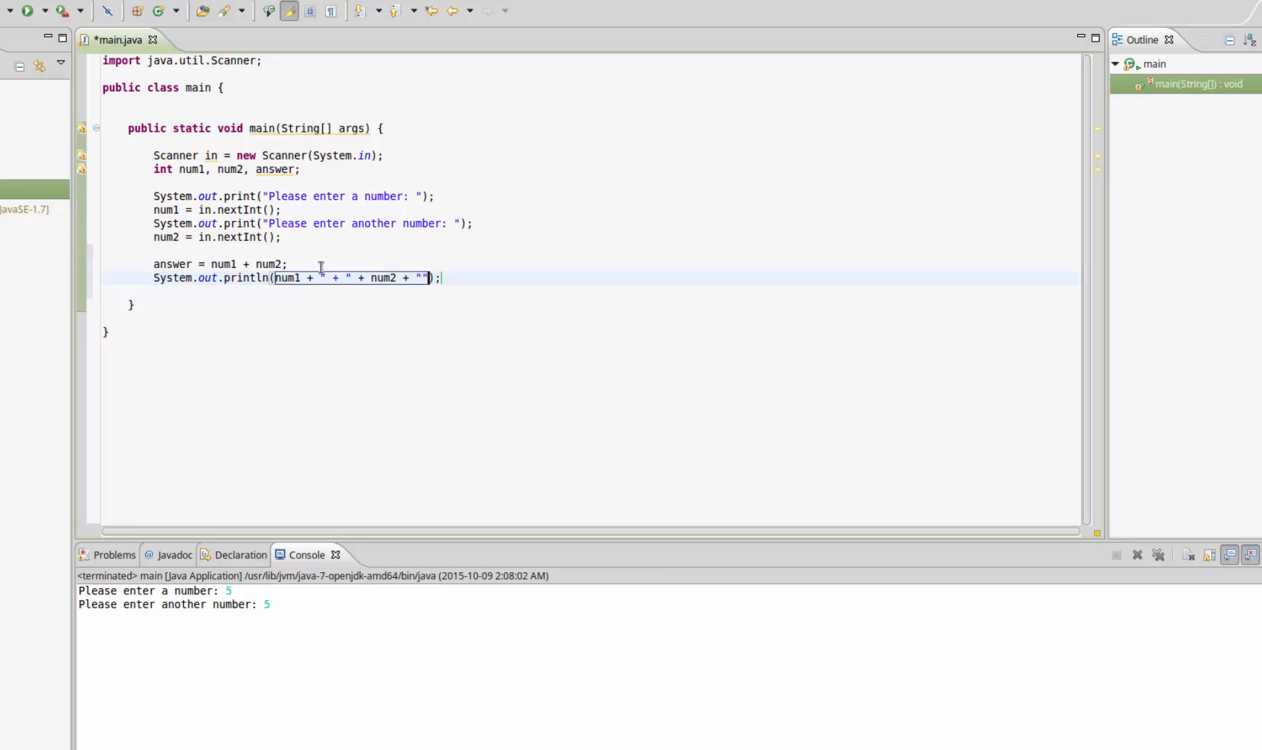
pyautogui.write('=')
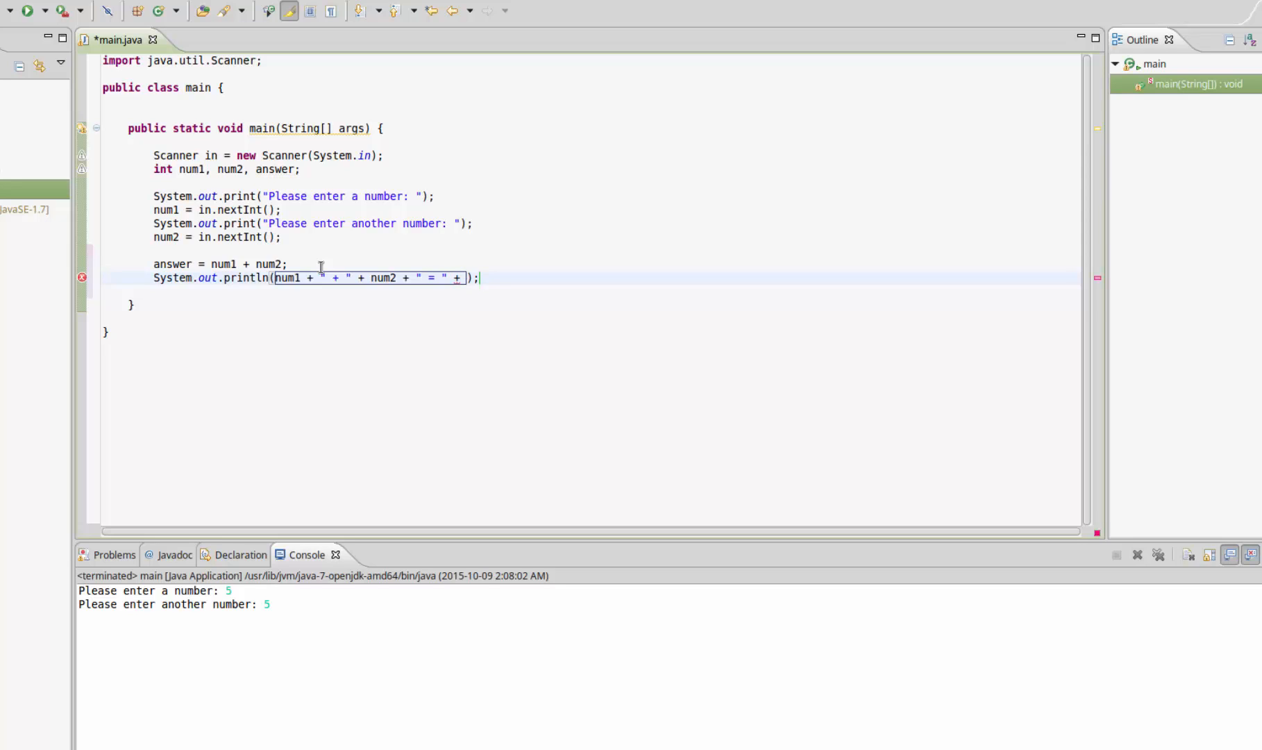
pyautogui.write('anwer')
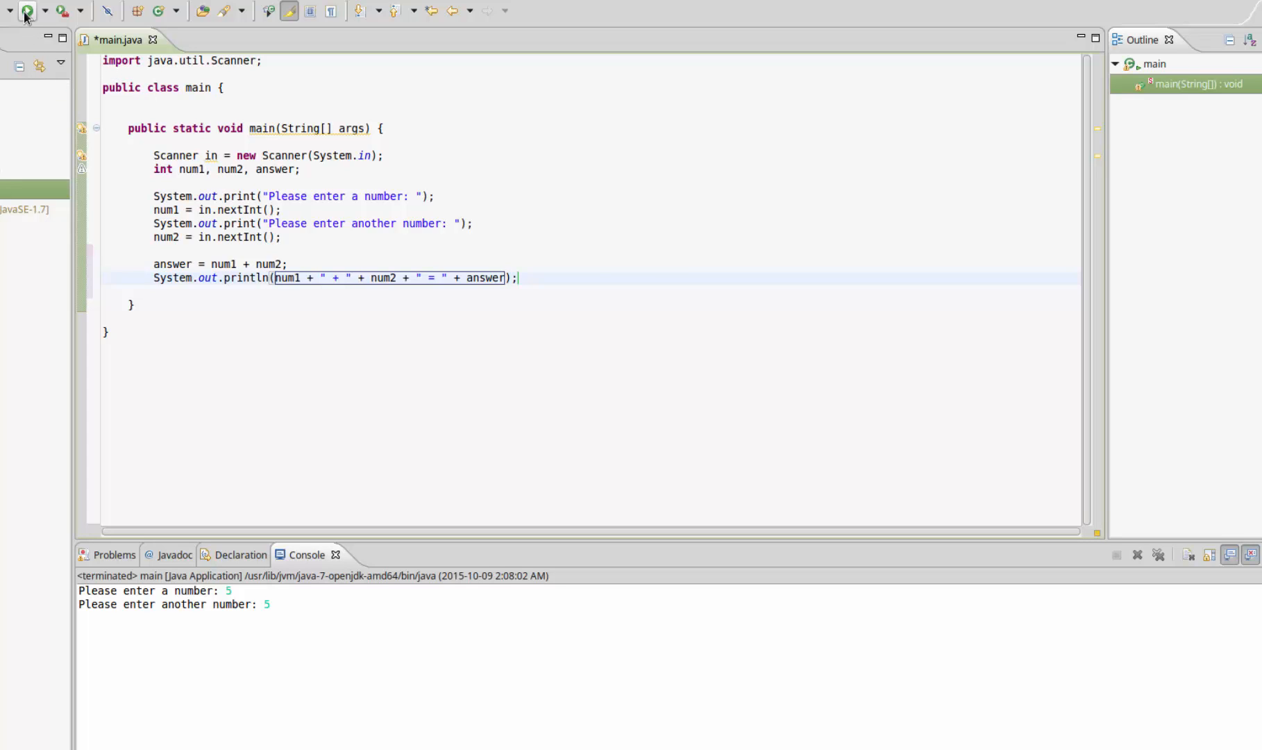
# - Run SimpleCalc, enter 5 and 5 at the prompts and see '5 + 5 = 10' in the console
pyautogui.click(27, 12)
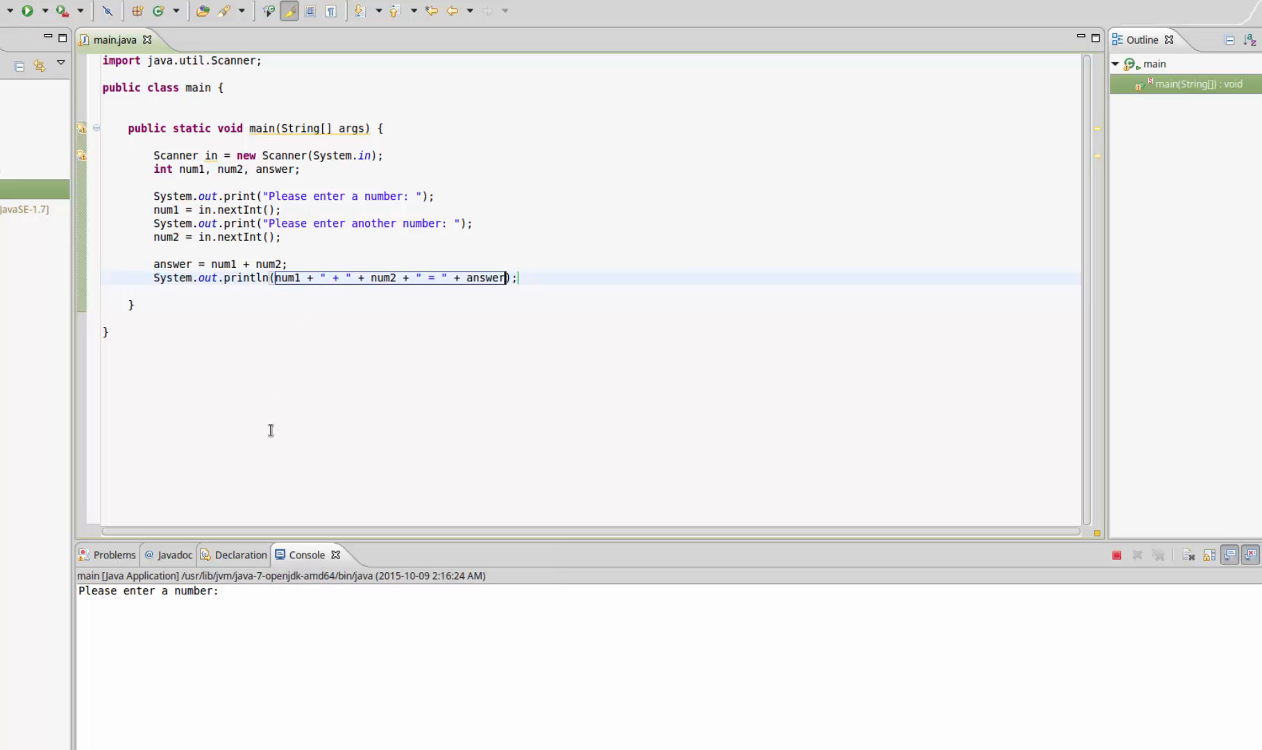
pyautogui.write('5')
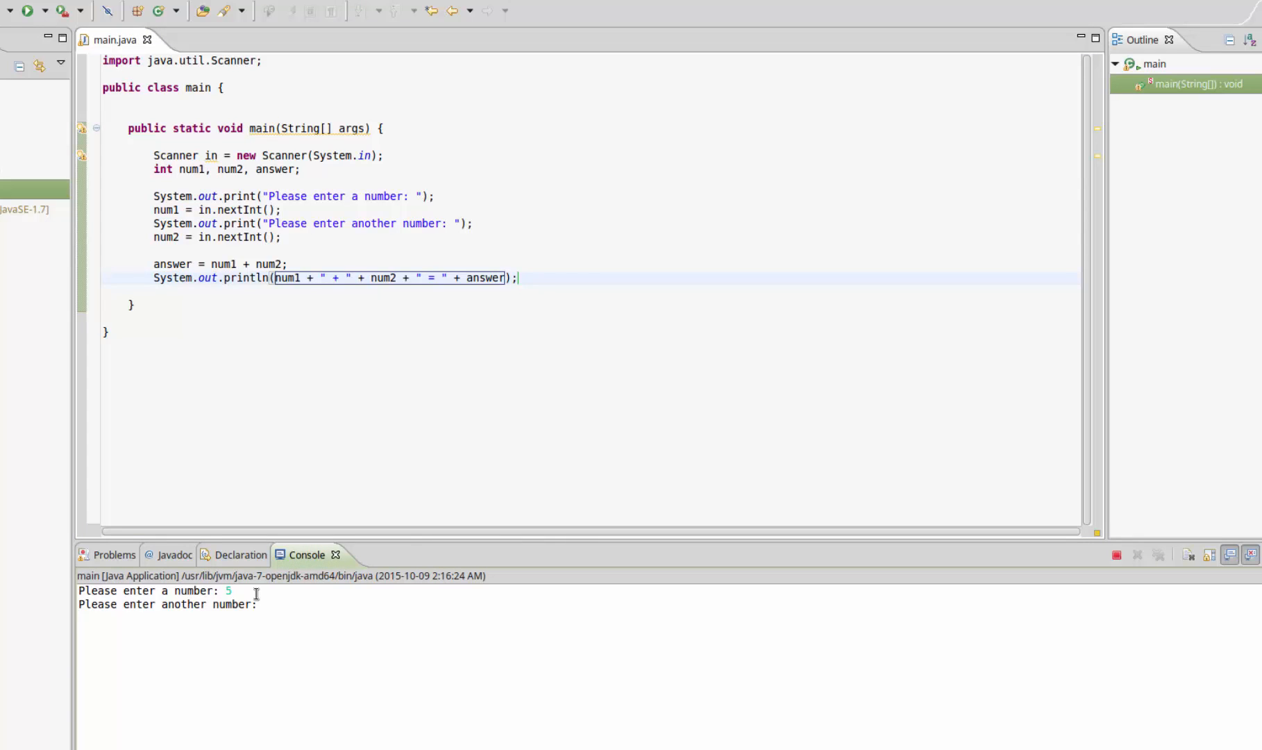
pyautogui.write('5')
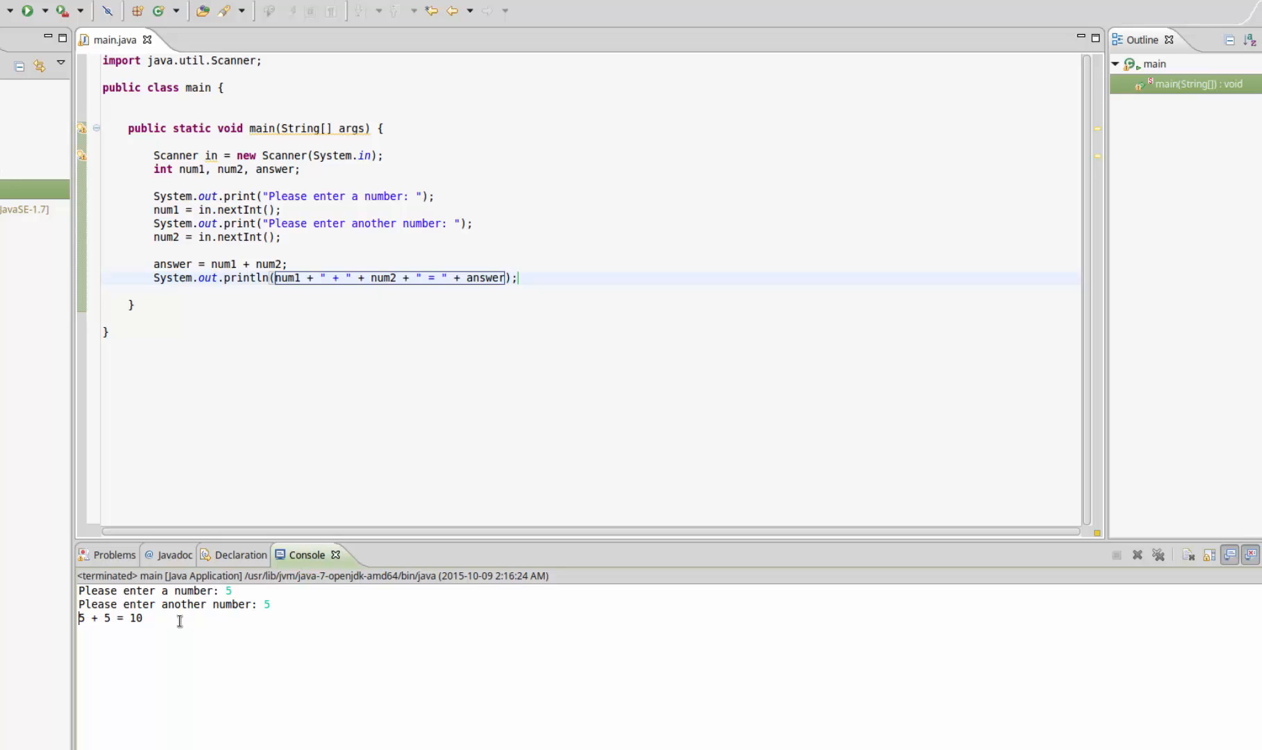
pyautogui.moveTo(31, 477)
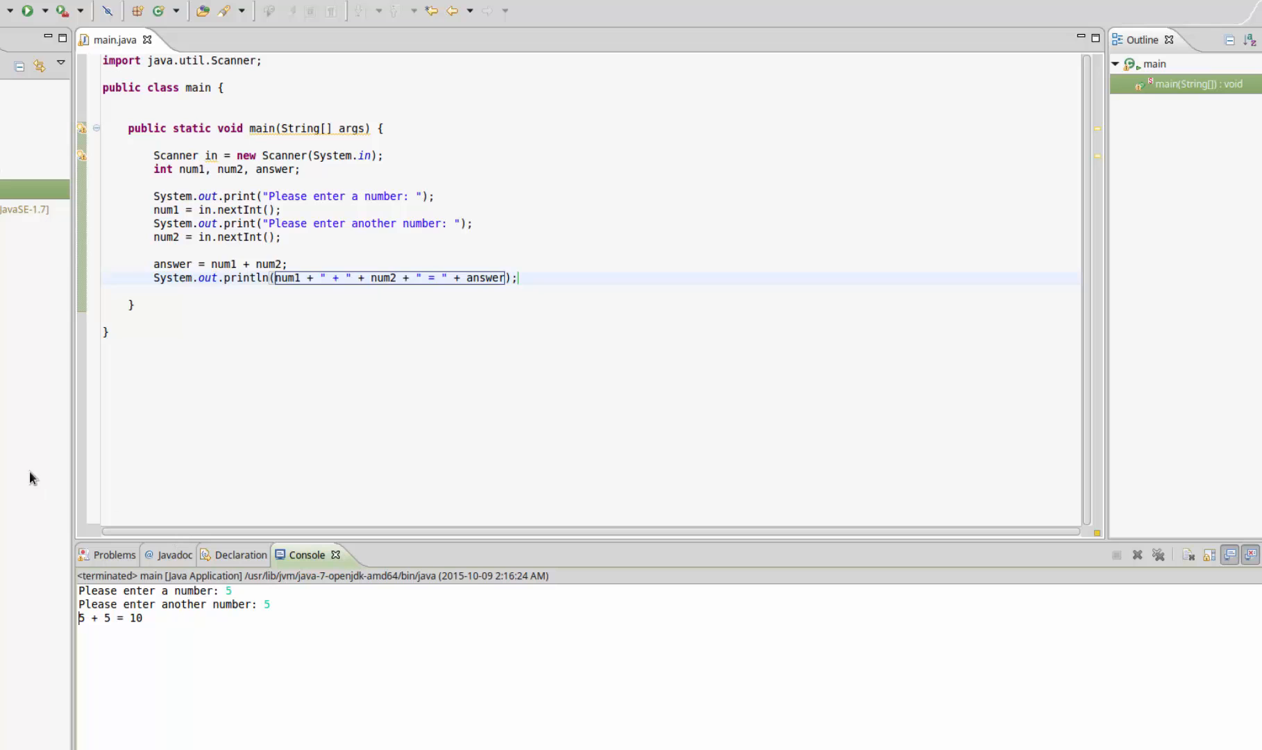